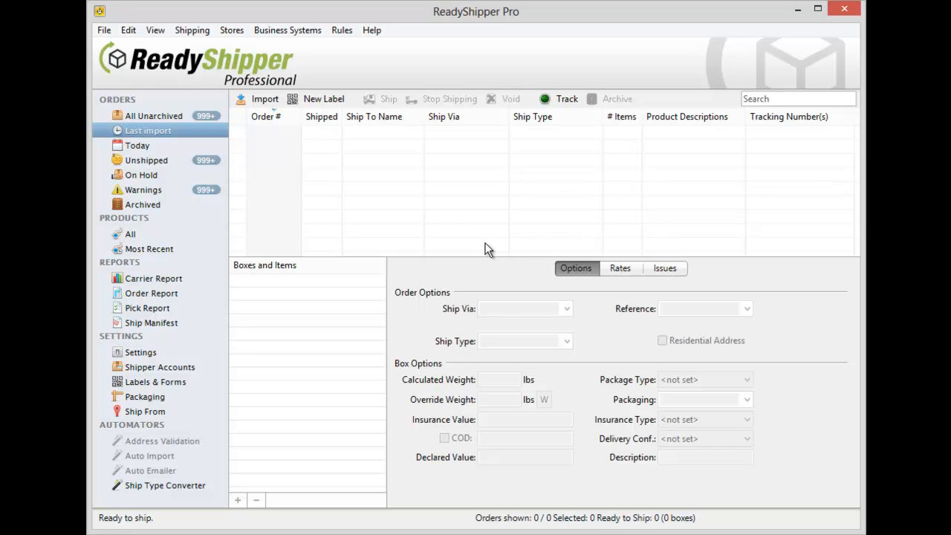
{"action": "mouse_move", "coordinate": [849, 234]}
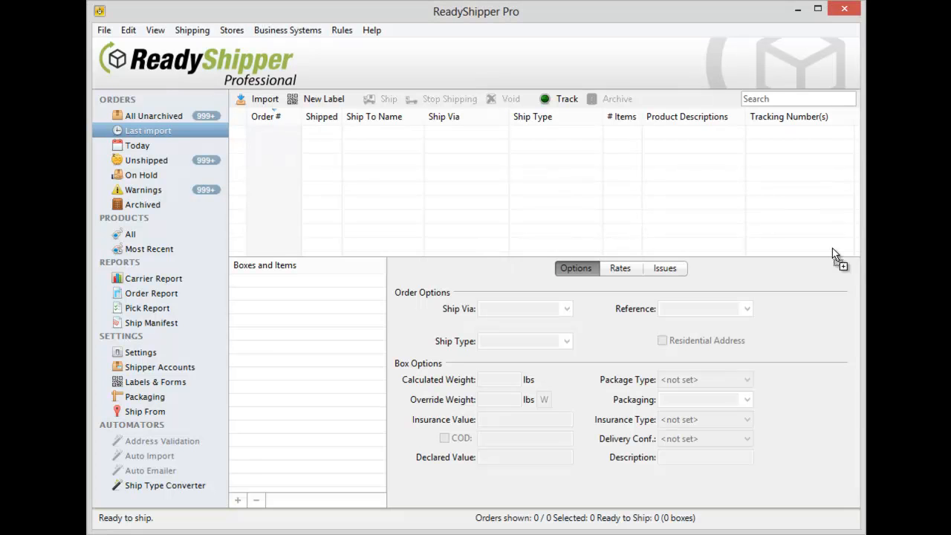
Step: Delete test orders 101 and 102, confirming Yes in the TrueShip Confirmation dialog
{"action": "left_click", "coordinate": [264, 99]}
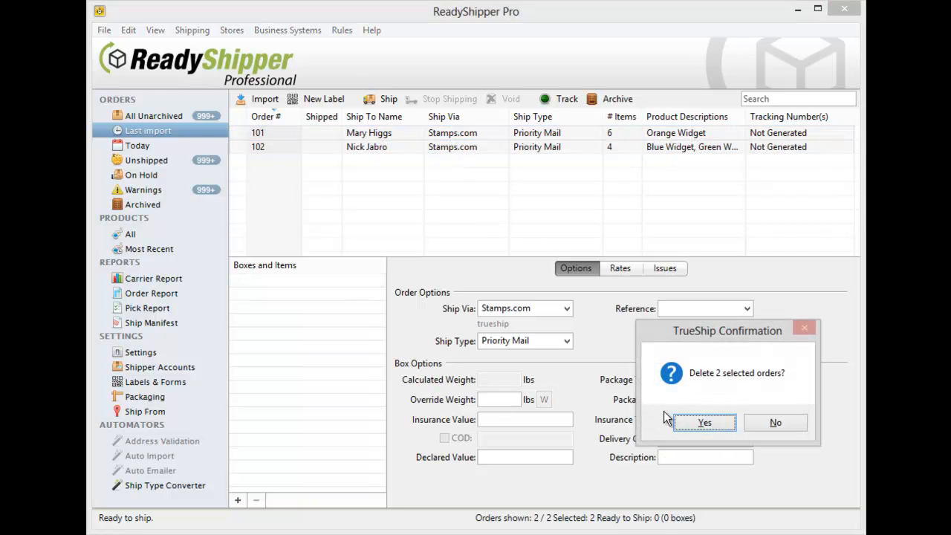
{"action": "left_click", "coordinate": [704, 422]}
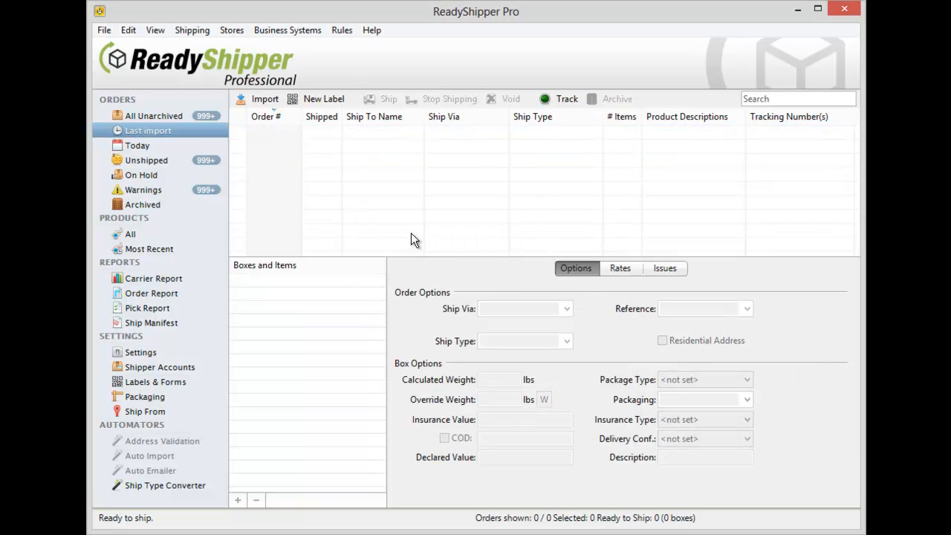
{"action": "mouse_move", "coordinate": [409, 232]}
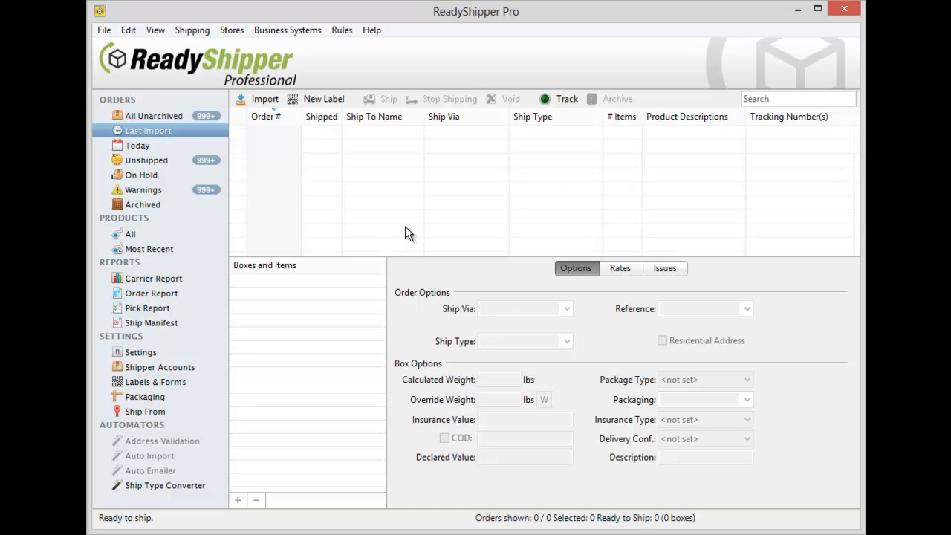
Step: From the Order Import dialog, start a new map in the Order Map Wizard
{"action": "left_click", "coordinate": [264, 99]}
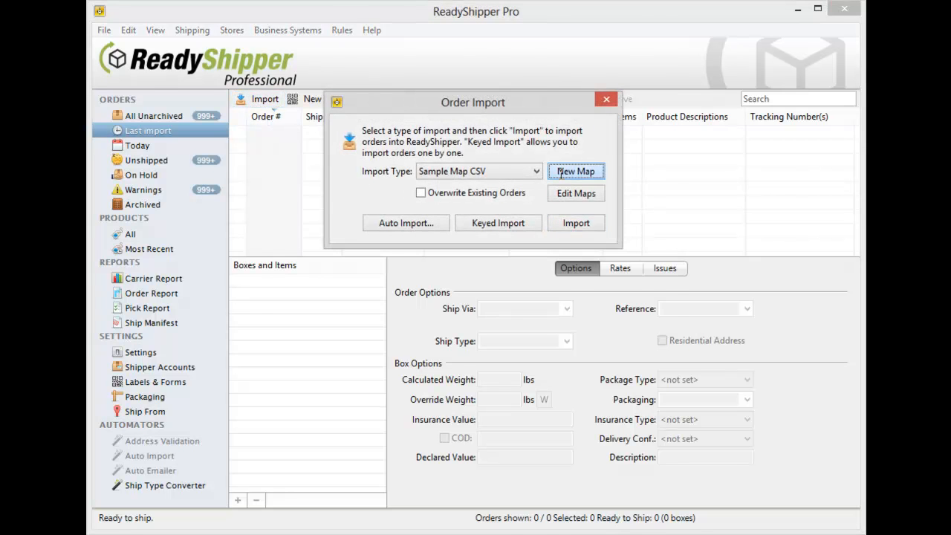
{"action": "left_click", "coordinate": [575, 171]}
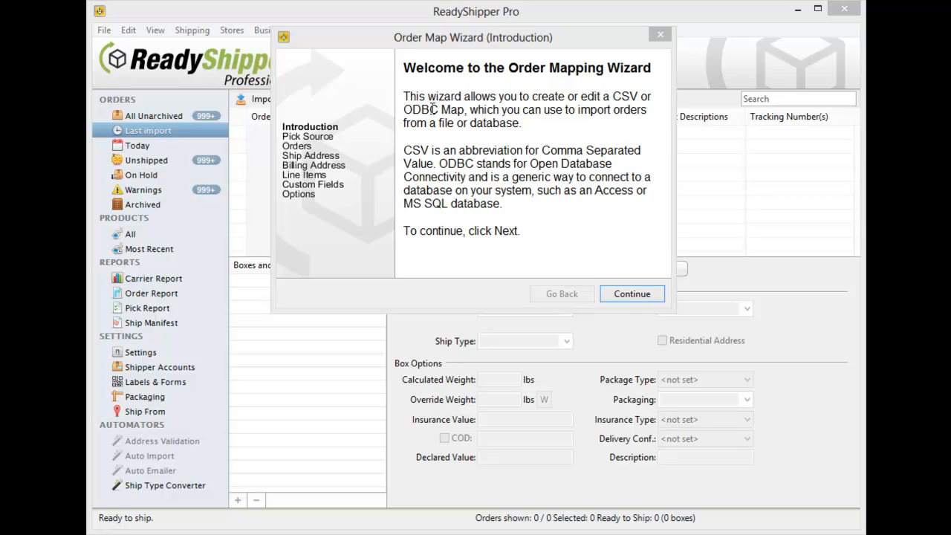
{"action": "mouse_move", "coordinate": [452, 145]}
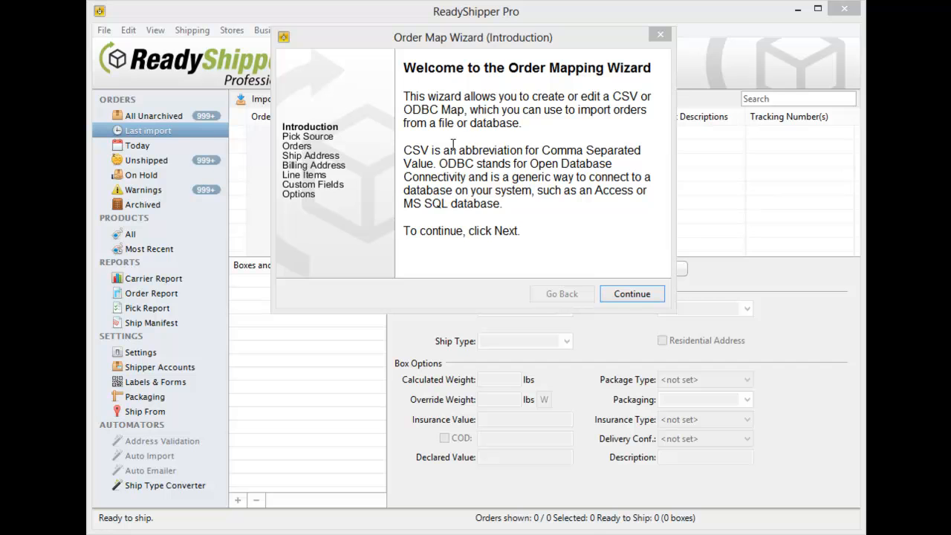
Step: Load TrueShip_TestFile_B08 from the Test Orders folder as the map's CSV source
{"action": "left_click", "coordinate": [631, 294]}
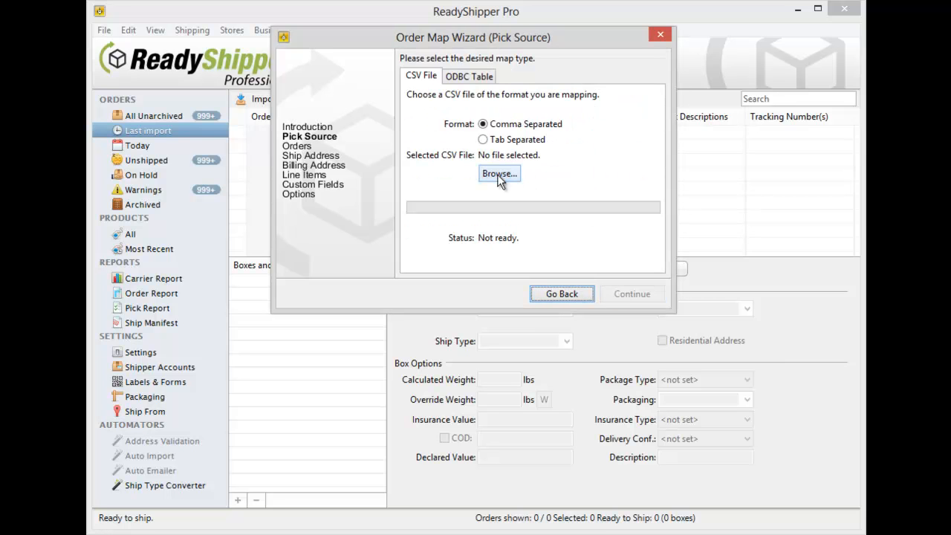
{"action": "left_click", "coordinate": [499, 174]}
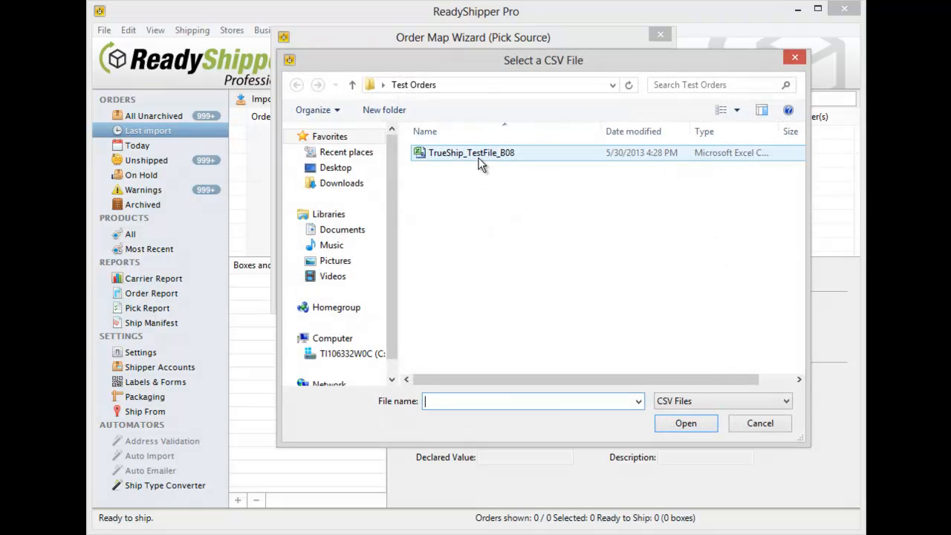
{"action": "left_click", "coordinate": [685, 423]}
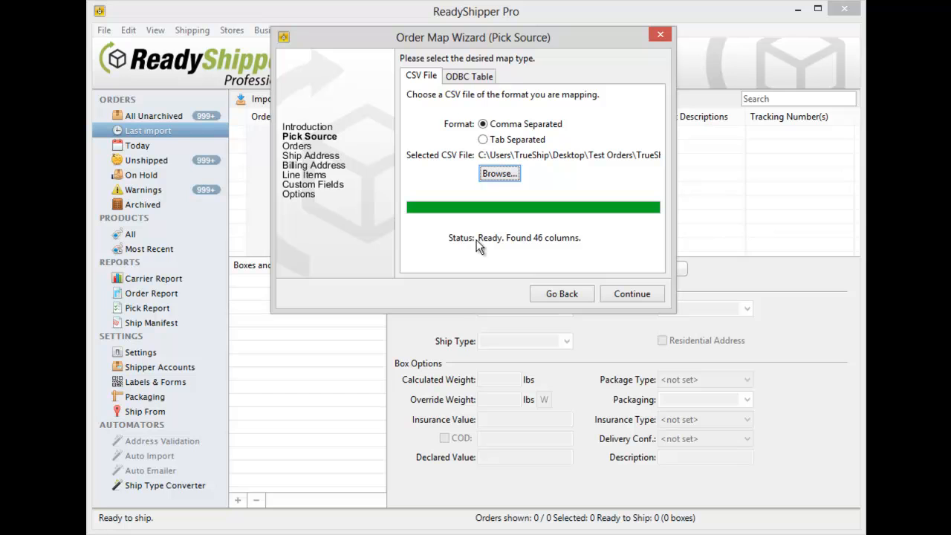
{"action": "mouse_move", "coordinate": [524, 245]}
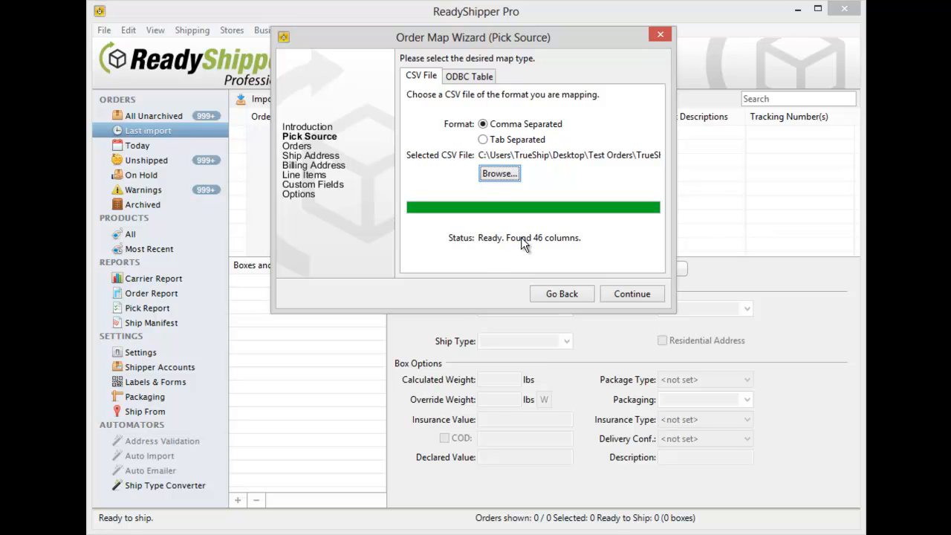
{"action": "mouse_move", "coordinate": [531, 248]}
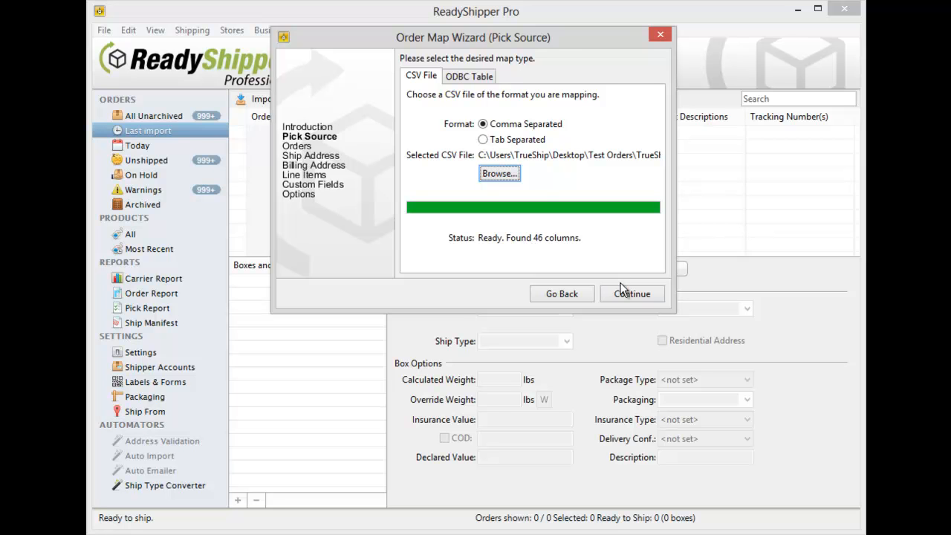
Step: On the Orders page, map Primary Id to the INVOICE_NO header
{"action": "left_click", "coordinate": [632, 294]}
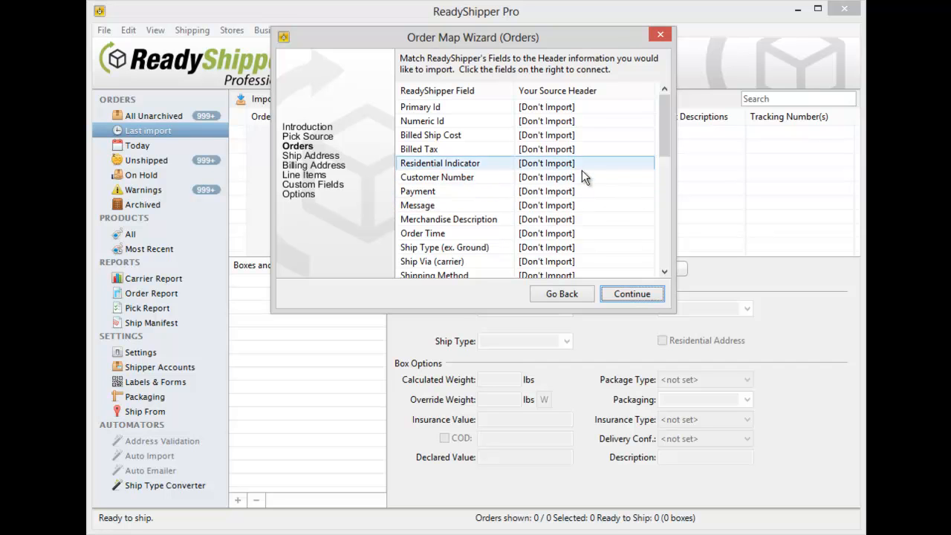
{"action": "left_click", "coordinate": [419, 106]}
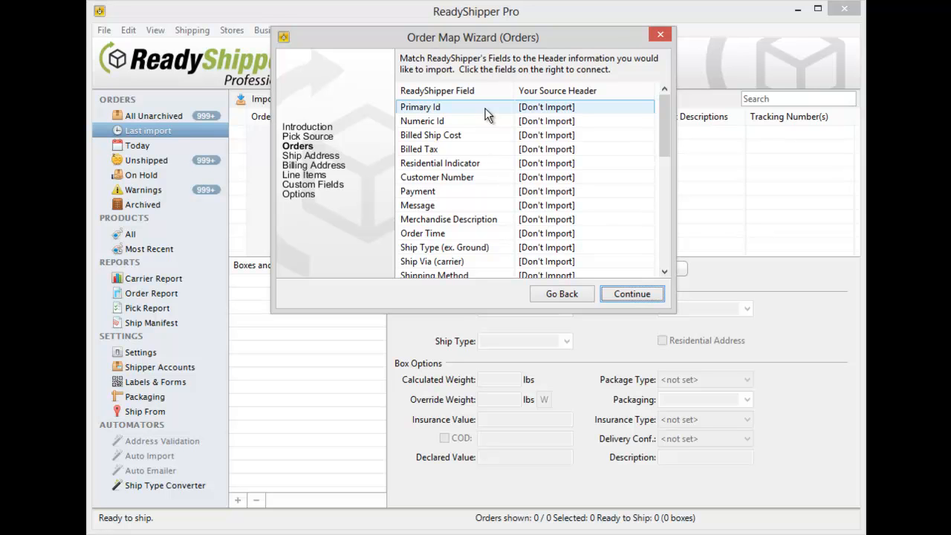
{"action": "mouse_move", "coordinate": [539, 119]}
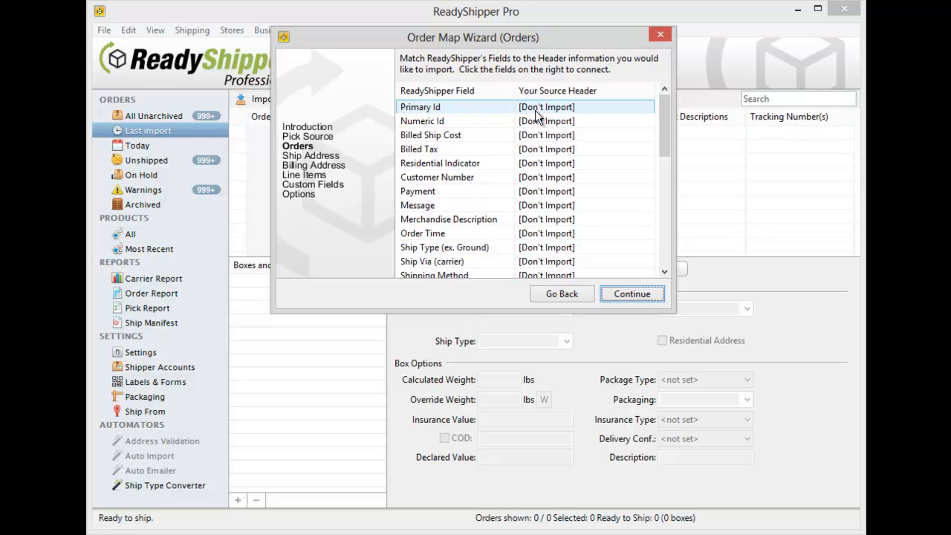
{"action": "mouse_move", "coordinate": [620, 113]}
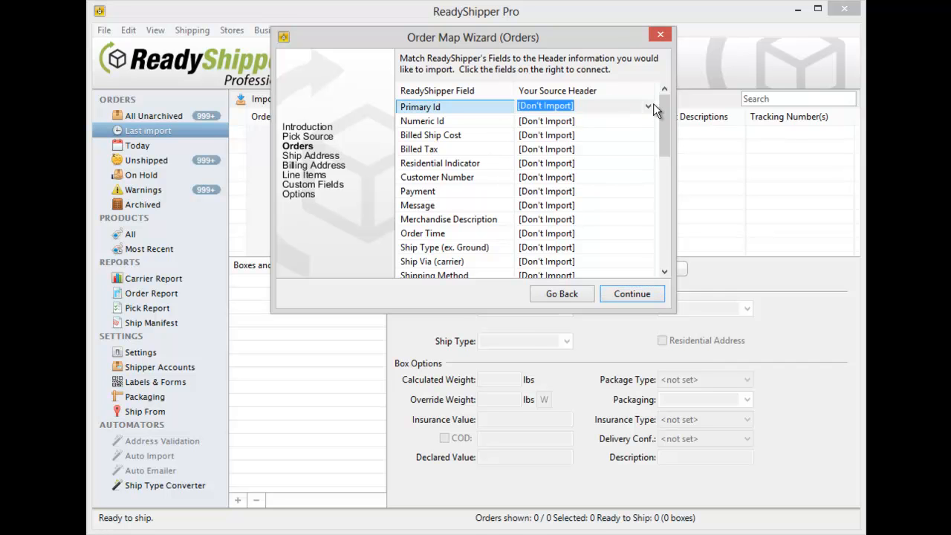
{"action": "left_click", "coordinate": [648, 107]}
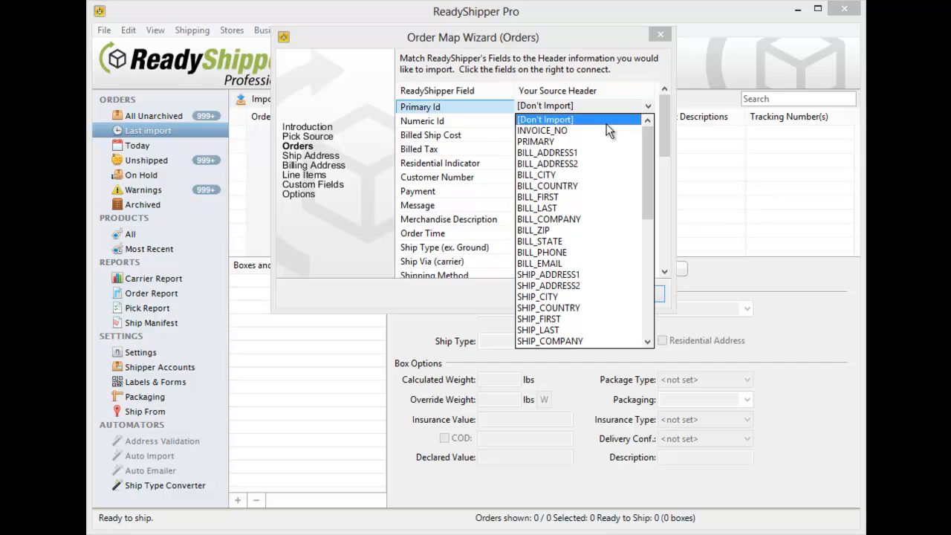
{"action": "left_click", "coordinate": [542, 130]}
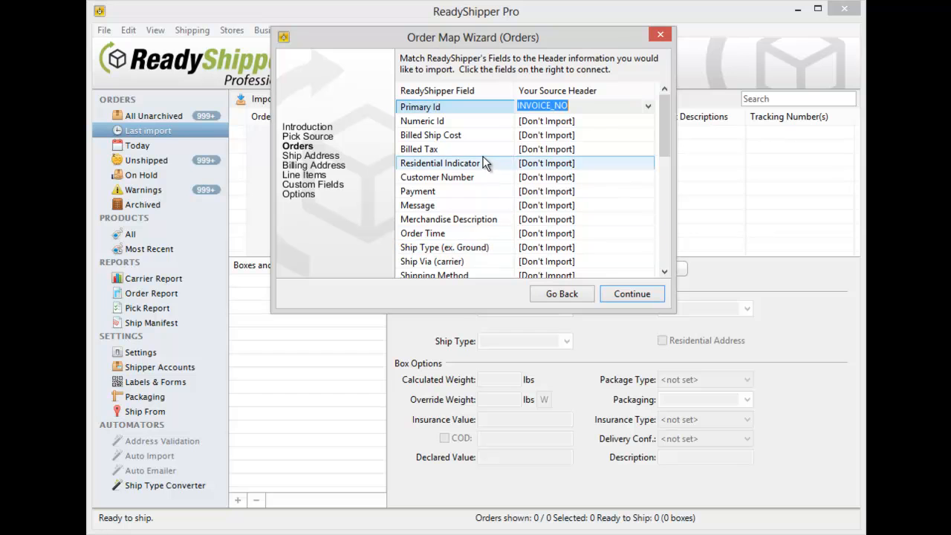
{"action": "mouse_move", "coordinate": [474, 178]}
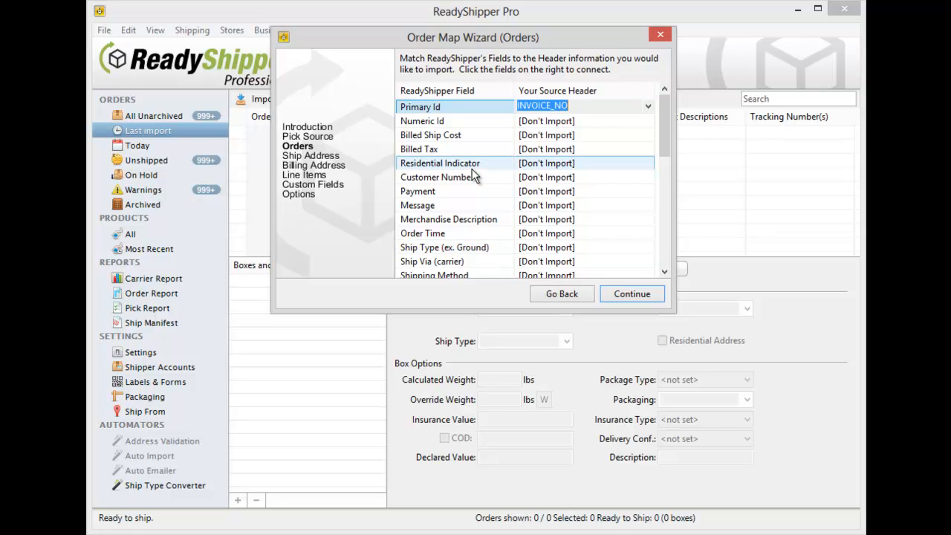
Step: Map Ship Type to SHIP_TYPE and Ship Via to SHIP_VIA
{"action": "left_click", "coordinate": [437, 177]}
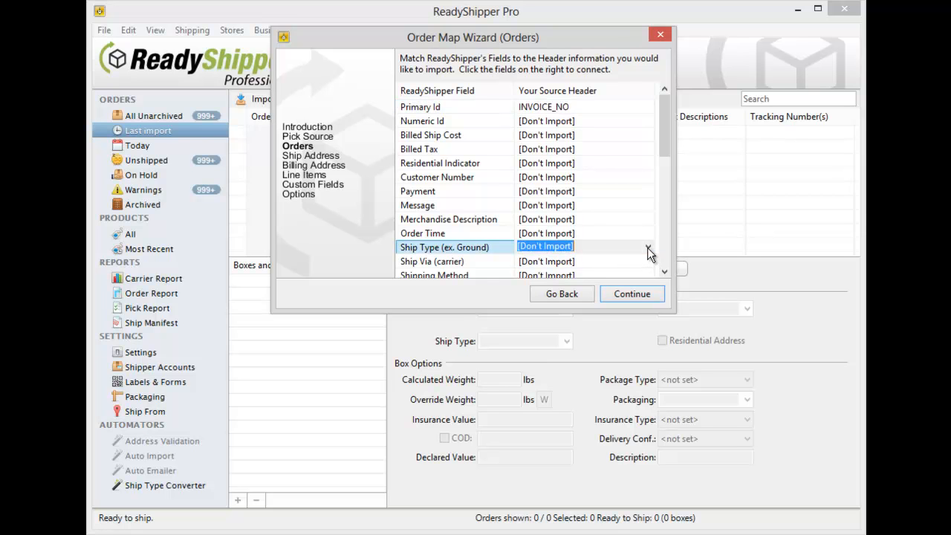
{"action": "left_click", "coordinate": [648, 246]}
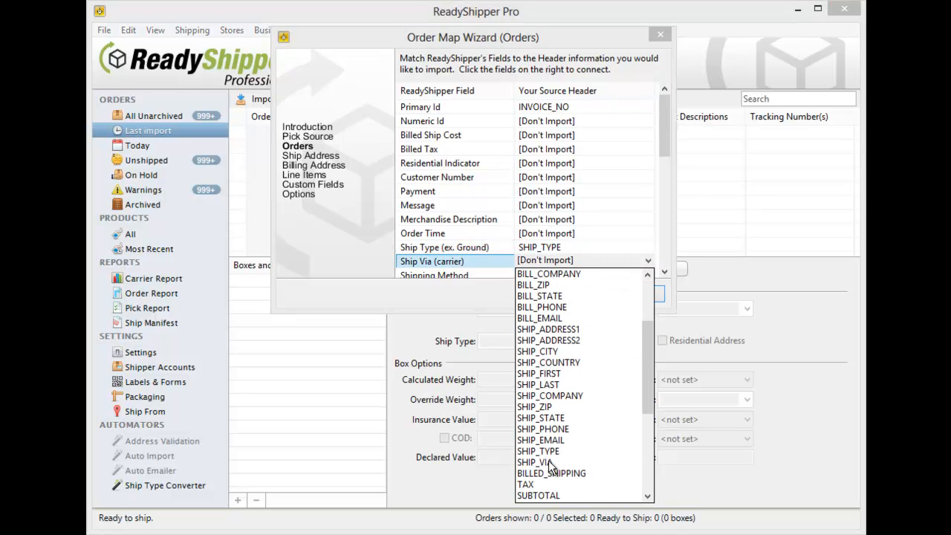
{"action": "left_click", "coordinate": [533, 461]}
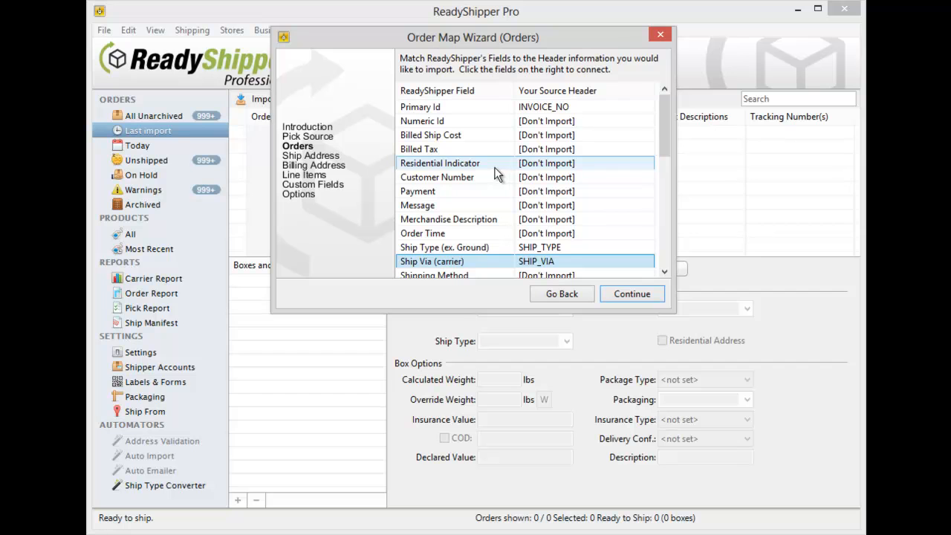
{"action": "mouse_move", "coordinate": [488, 163]}
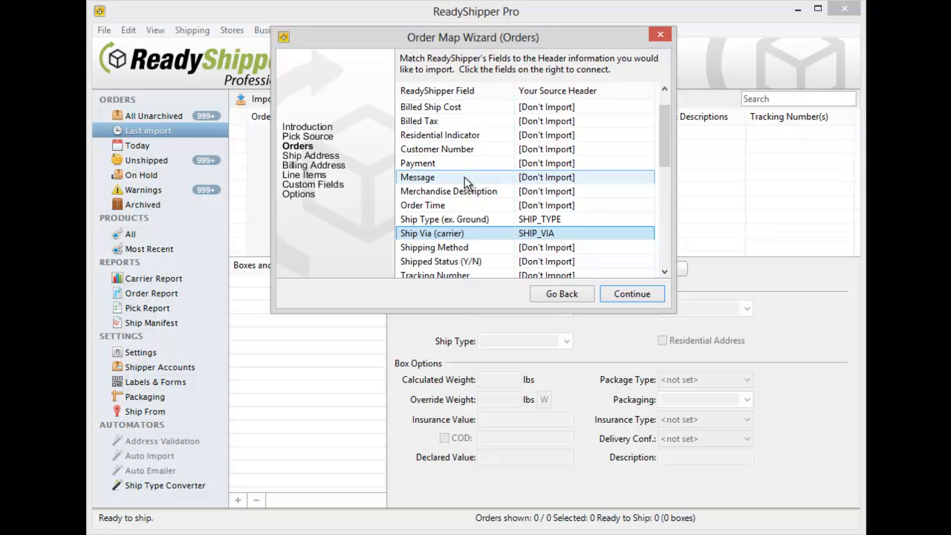
{"action": "scroll", "scroll_direction": "down", "scroll_amount": 3}
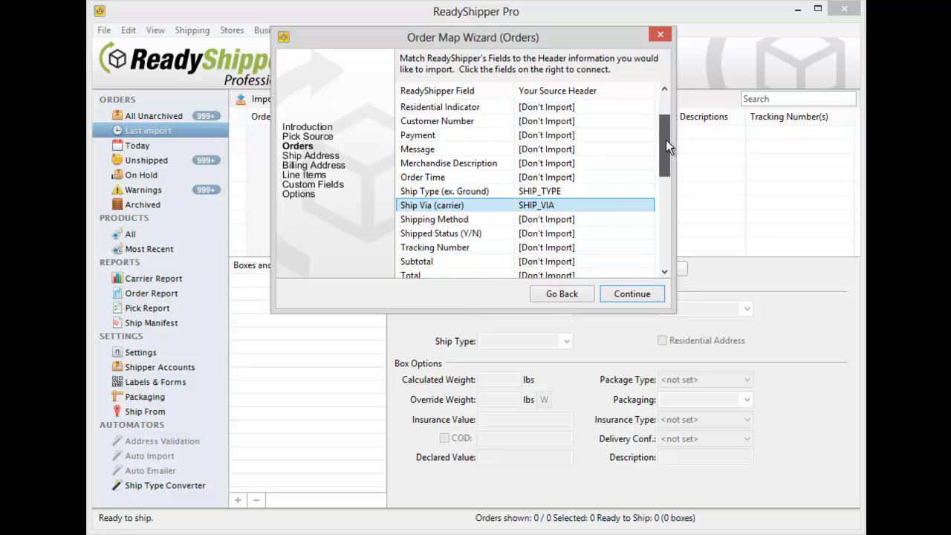
{"action": "scroll", "scroll_direction": "down", "scroll_amount": 3}
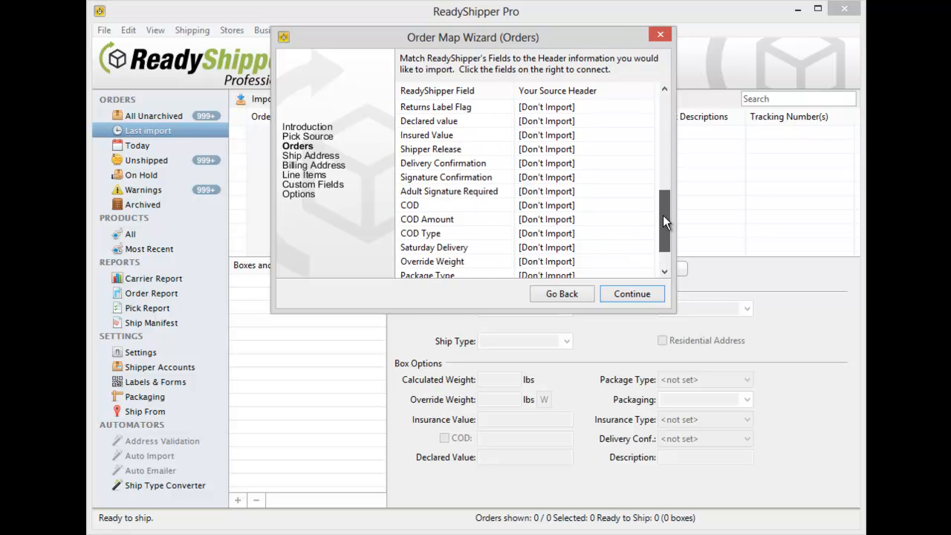
{"action": "scroll", "scroll_direction": "down", "scroll_amount": 3}
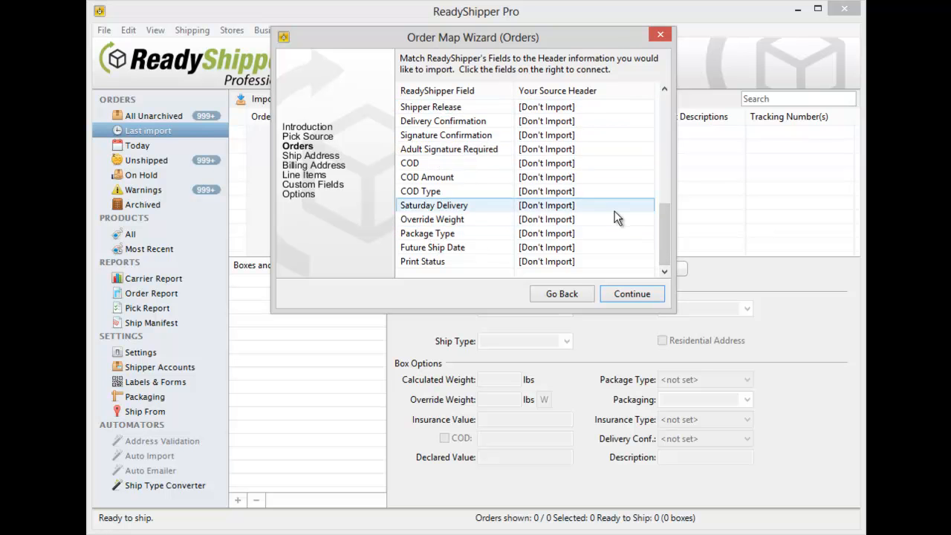
{"action": "scroll", "scroll_direction": "down", "scroll_amount": 3}
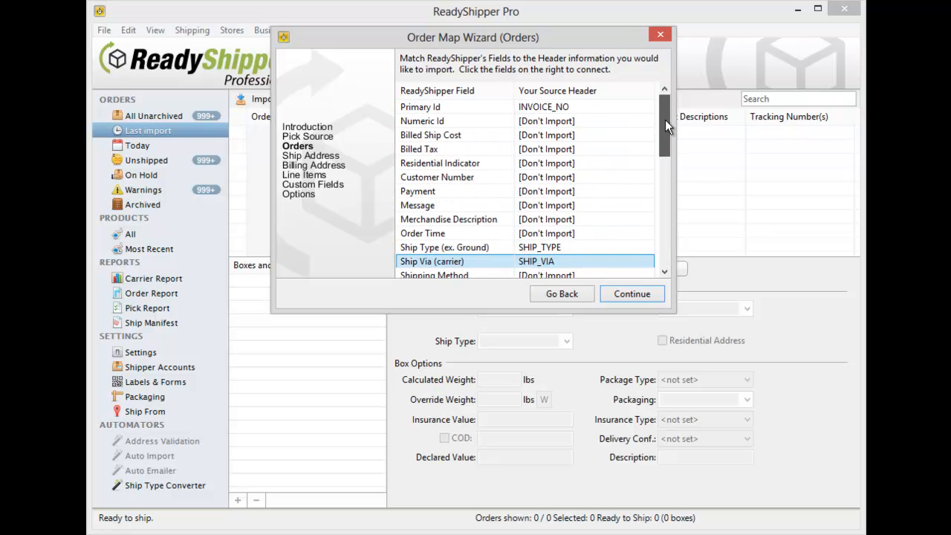
Step: On the Ship Address page, map Company to SHIP_COMPANY and First Name to SHIP_FIRST
{"action": "left_click", "coordinate": [631, 293]}
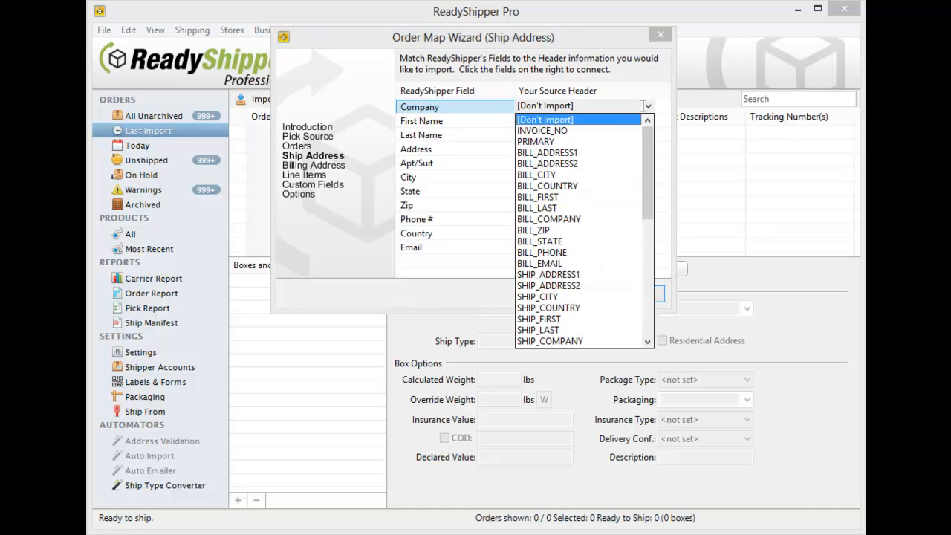
{"action": "scroll", "scroll_direction": "down", "scroll_amount": 3}
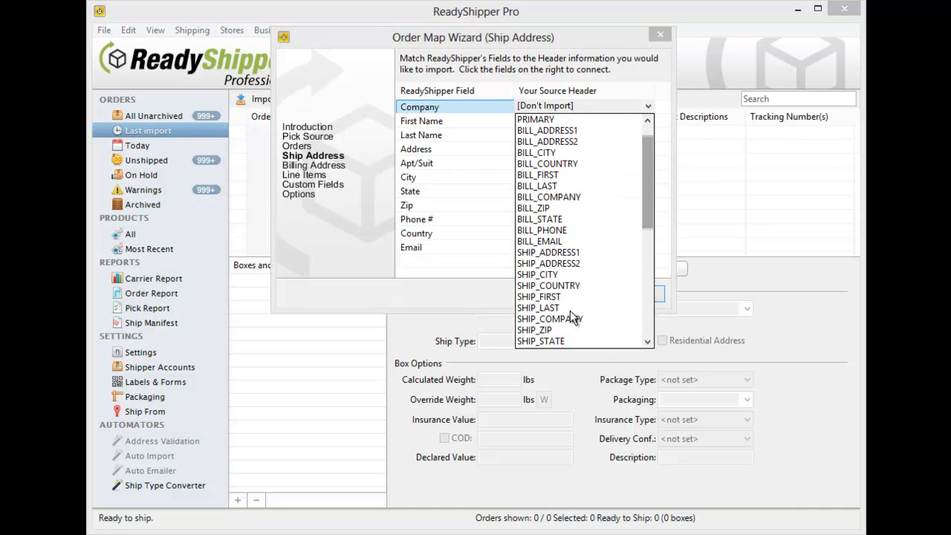
{"action": "left_click", "coordinate": [549, 318]}
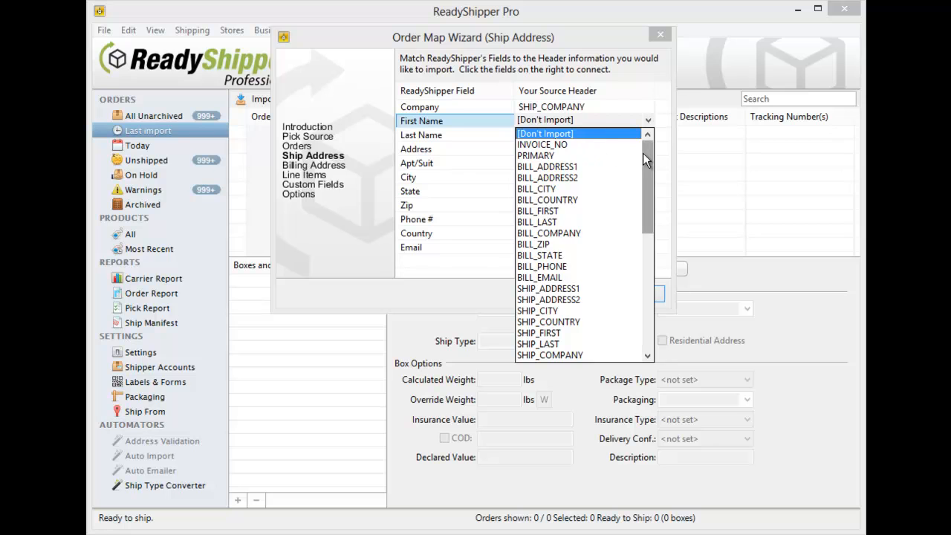
{"action": "scroll", "scroll_direction": "down", "scroll_amount": 3}
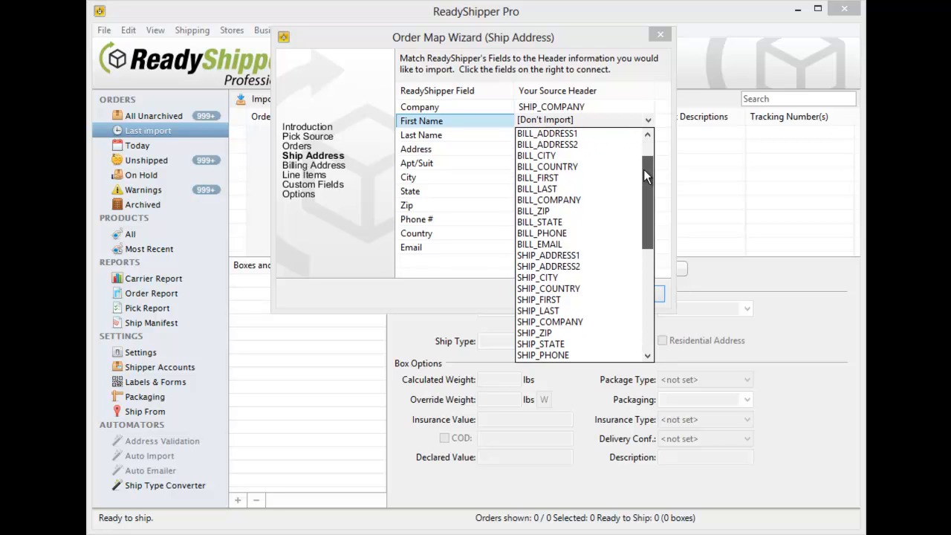
{"action": "scroll", "scroll_direction": "down", "scroll_amount": 3}
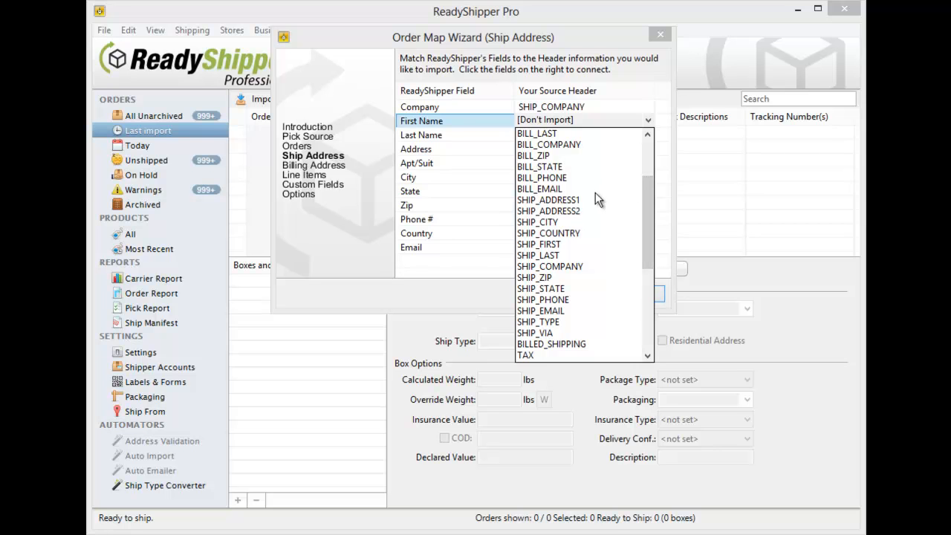
{"action": "mouse_move", "coordinate": [581, 227]}
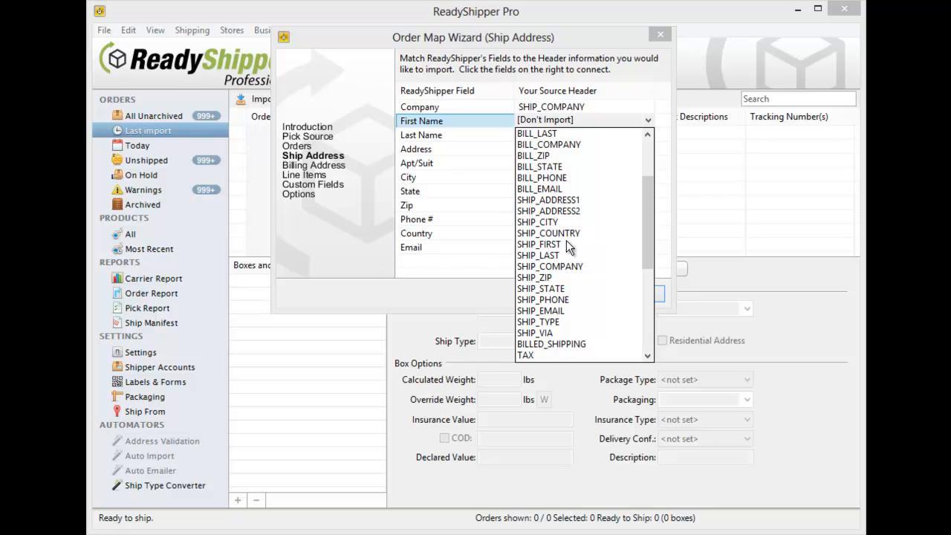
{"action": "left_click", "coordinate": [539, 244]}
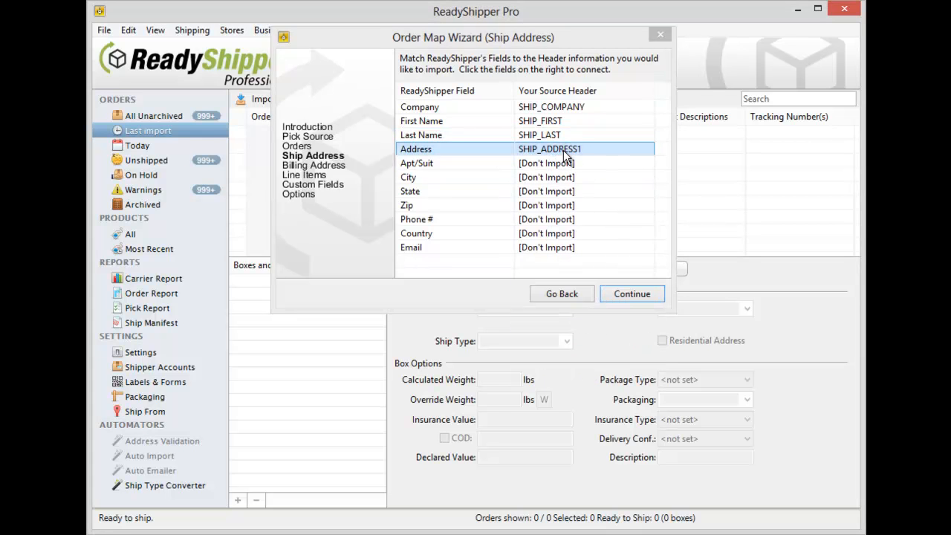
Step: Map Apt/Suite, City, State, Zip and Email, including SHIP_CITY, SHIP_STATE and SHIP_EMAIL
{"action": "left_click", "coordinate": [583, 162]}
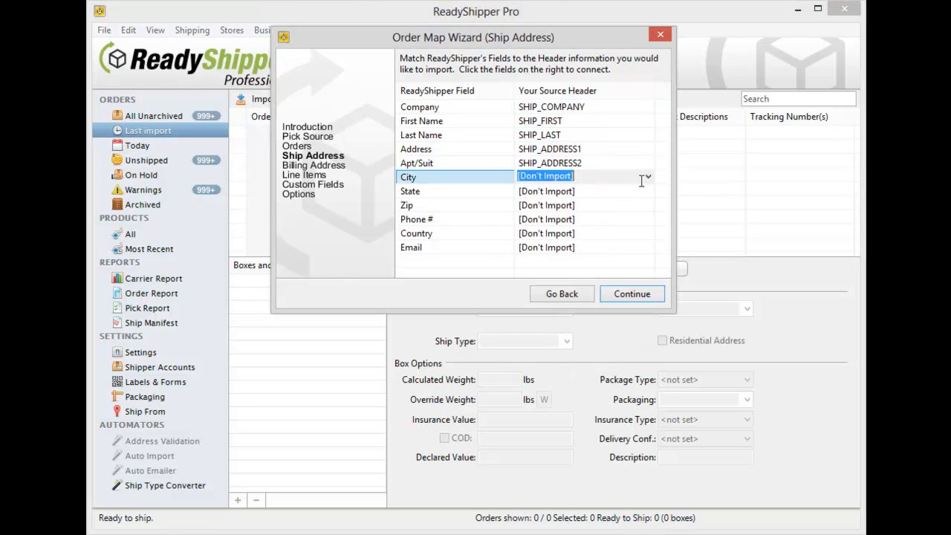
{"action": "left_click", "coordinate": [646, 176]}
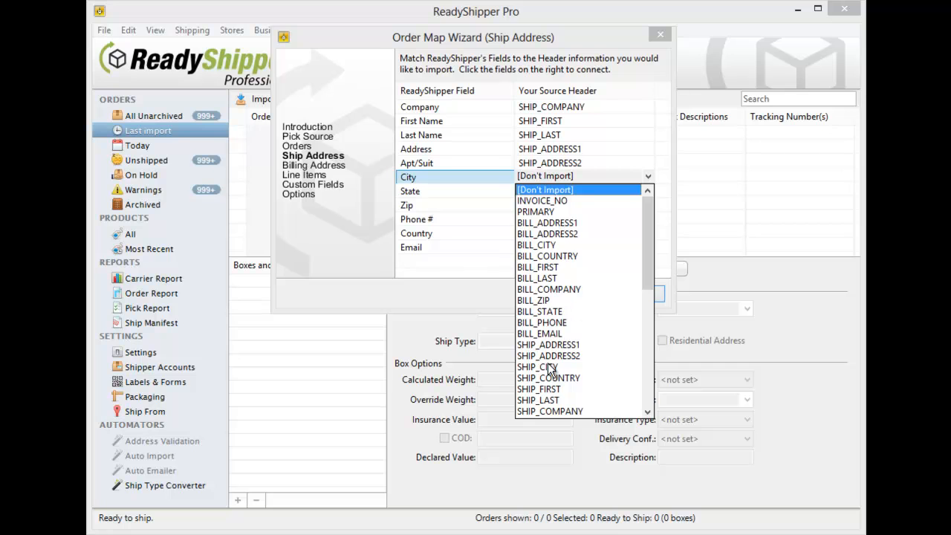
{"action": "left_click", "coordinate": [537, 366]}
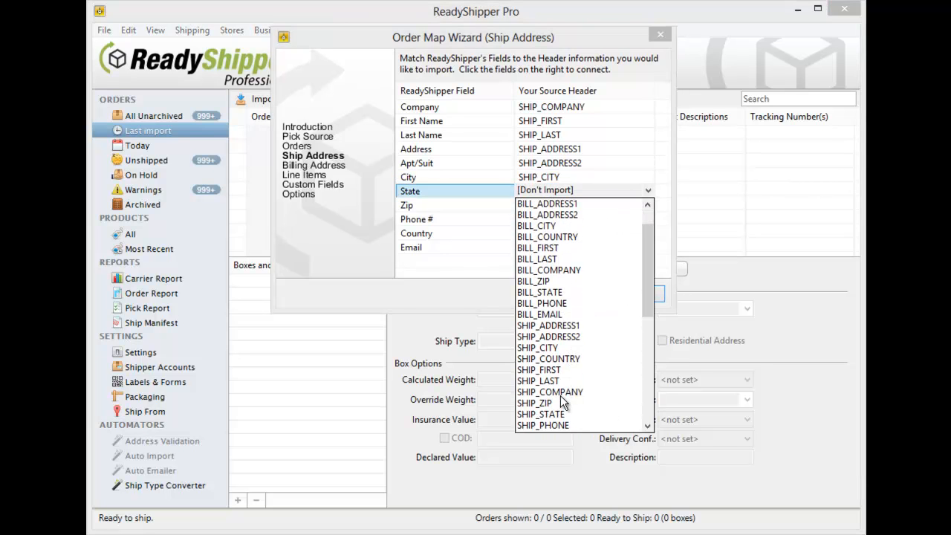
{"action": "left_click", "coordinate": [541, 414]}
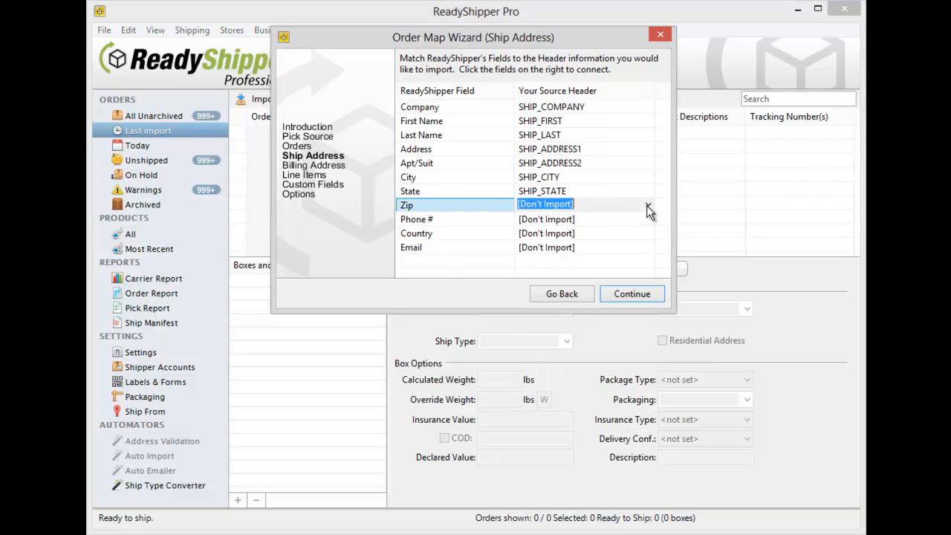
{"action": "left_click", "coordinate": [647, 204]}
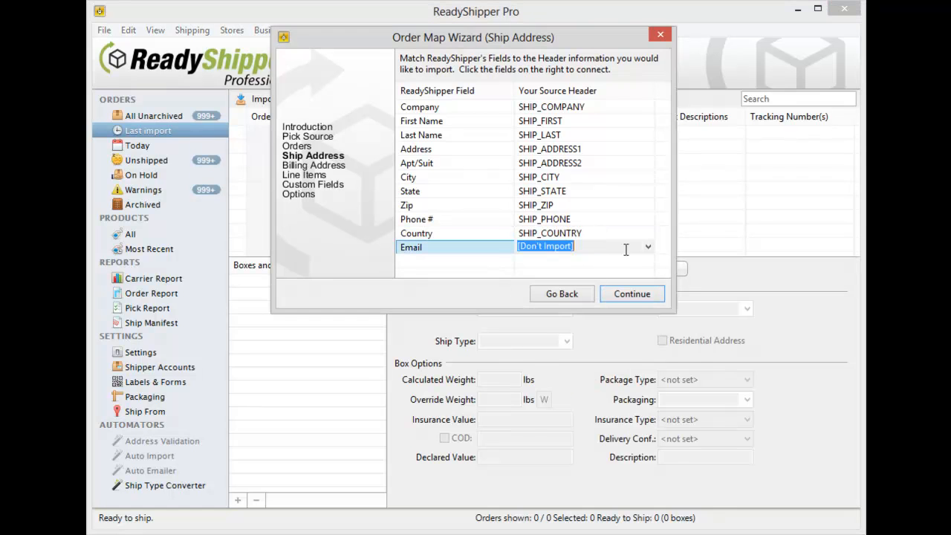
{"action": "left_click", "coordinate": [647, 246]}
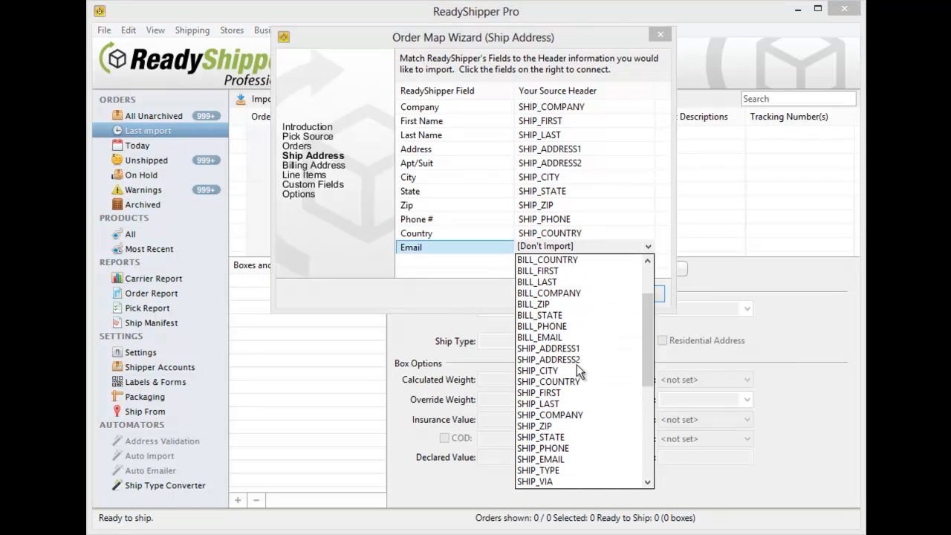
{"action": "mouse_move", "coordinate": [563, 467]}
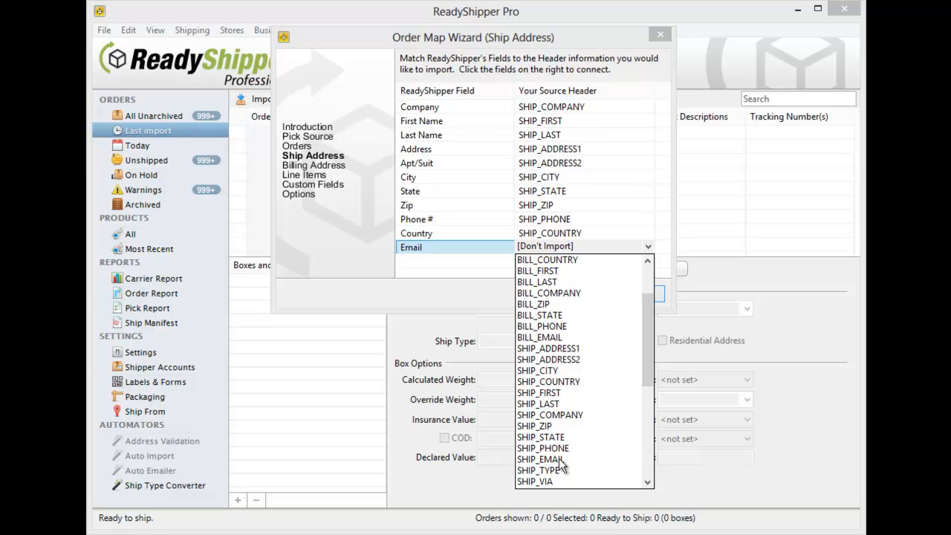
{"action": "left_click", "coordinate": [540, 459]}
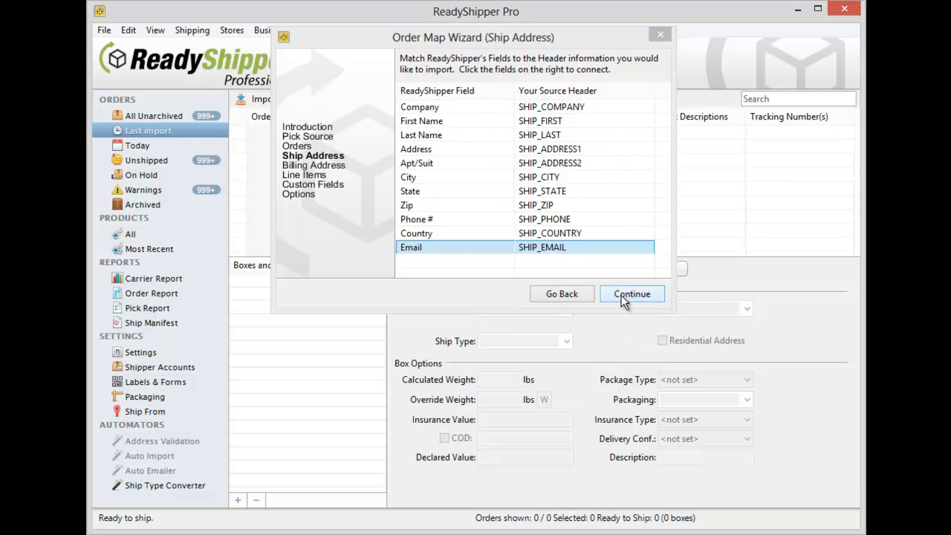
Step: Skip the Billing Address page, leaving every field as [Don't Import]
{"action": "left_click", "coordinate": [632, 293]}
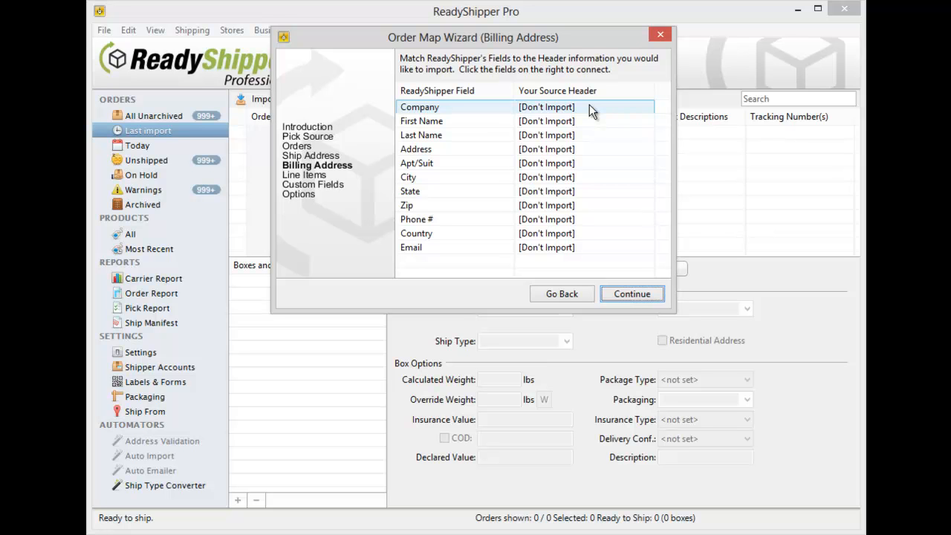
{"action": "left_click", "coordinate": [630, 294]}
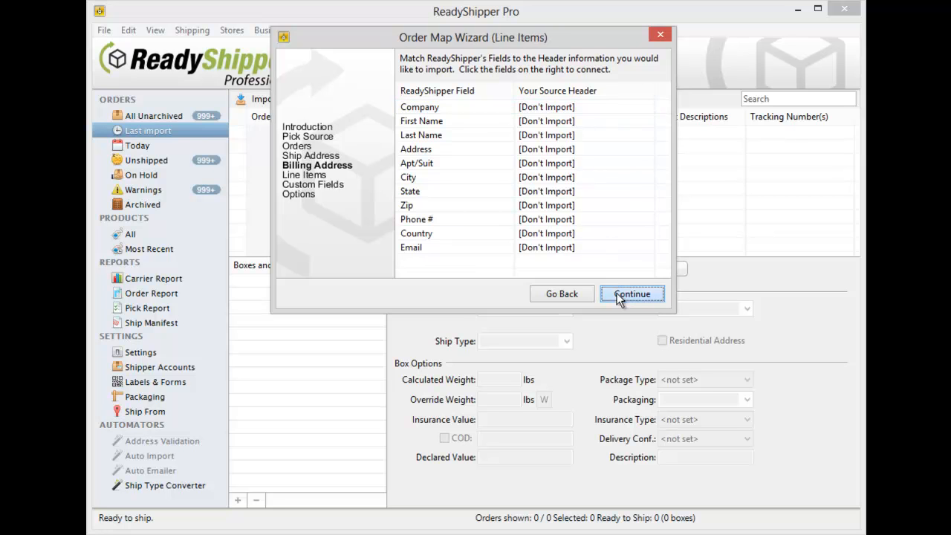
Step: On the Line Items page, map Part Number to the PRODUCT header
{"action": "left_click", "coordinate": [631, 293]}
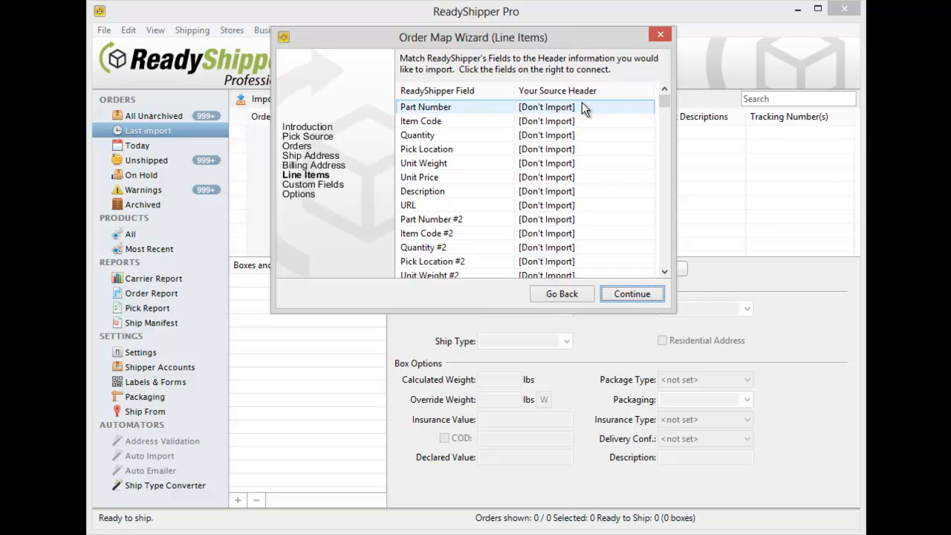
{"action": "mouse_move", "coordinate": [586, 112]}
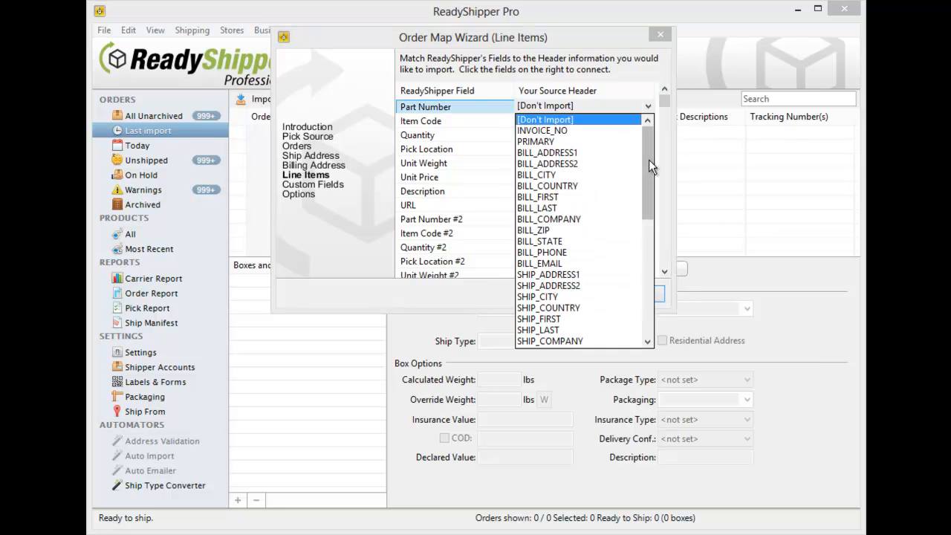
{"action": "scroll", "scroll_direction": "down", "scroll_amount": 3}
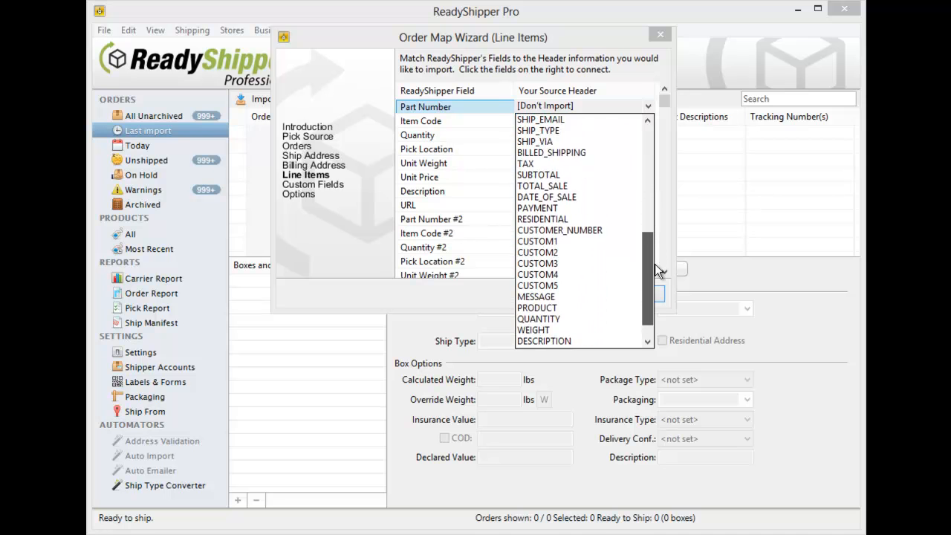
{"action": "left_click", "coordinate": [536, 307]}
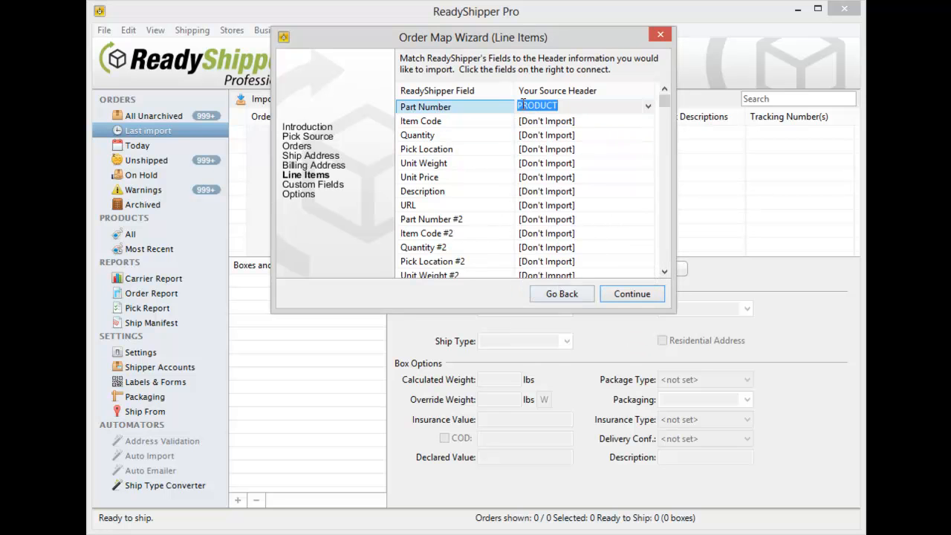
Step: Map Quantity, Unit Weight, Unit Price and Description to QUANTITY, WEIGHT, PRICE and DESCRIPTION
{"action": "left_click", "coordinate": [647, 135]}
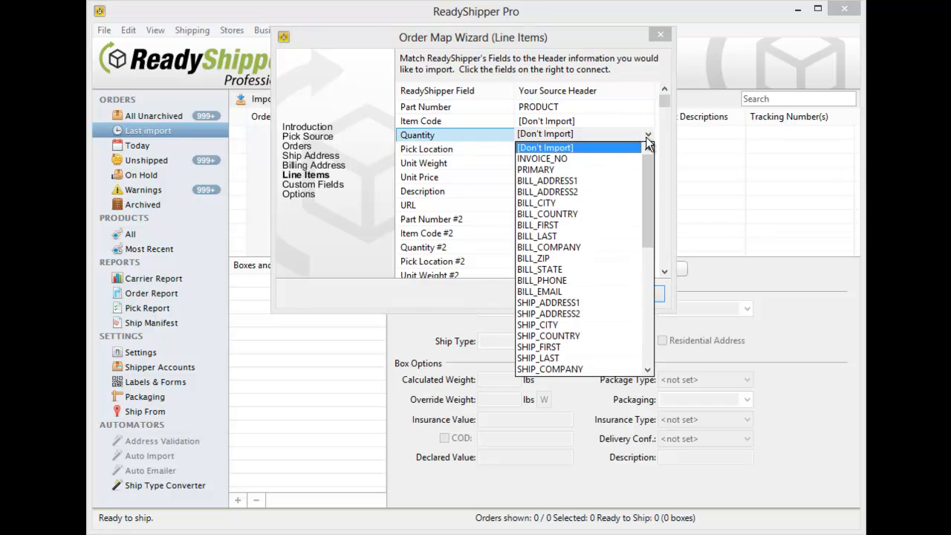
{"action": "left_click", "coordinate": [544, 147]}
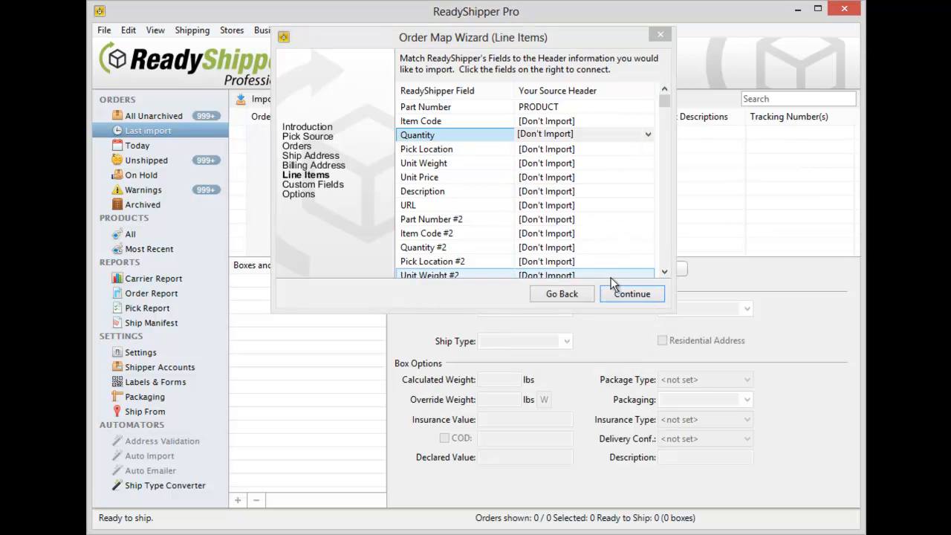
{"action": "left_click", "coordinate": [646, 134]}
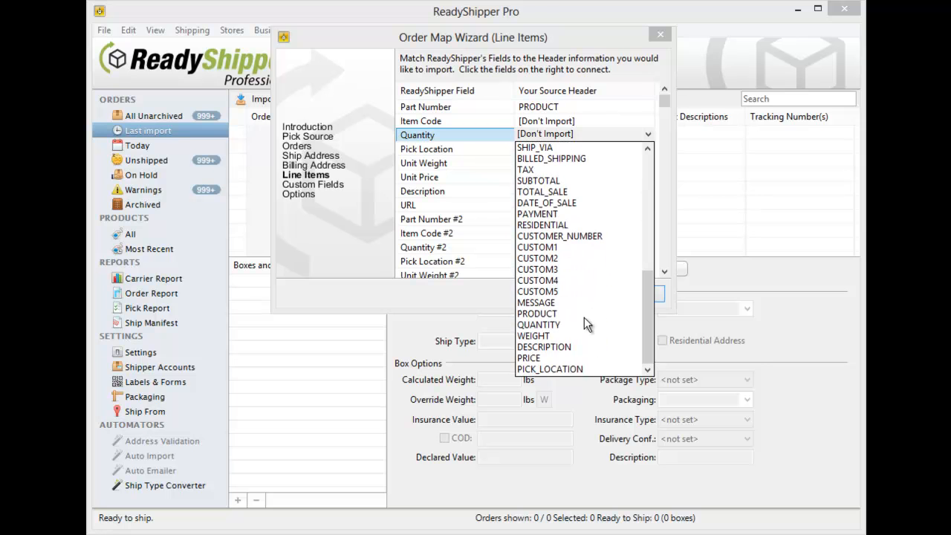
{"action": "left_click", "coordinate": [539, 324]}
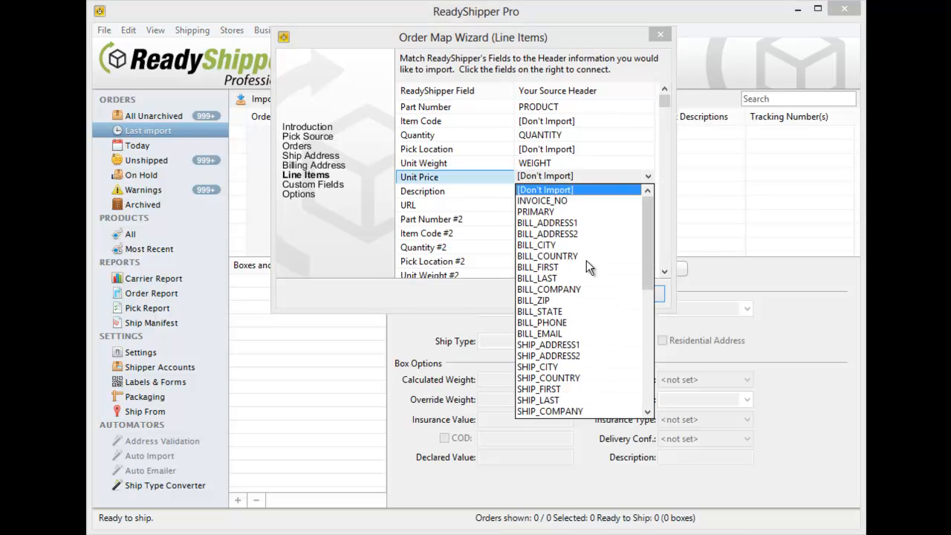
{"action": "scroll", "scroll_direction": "down", "scroll_amount": 3}
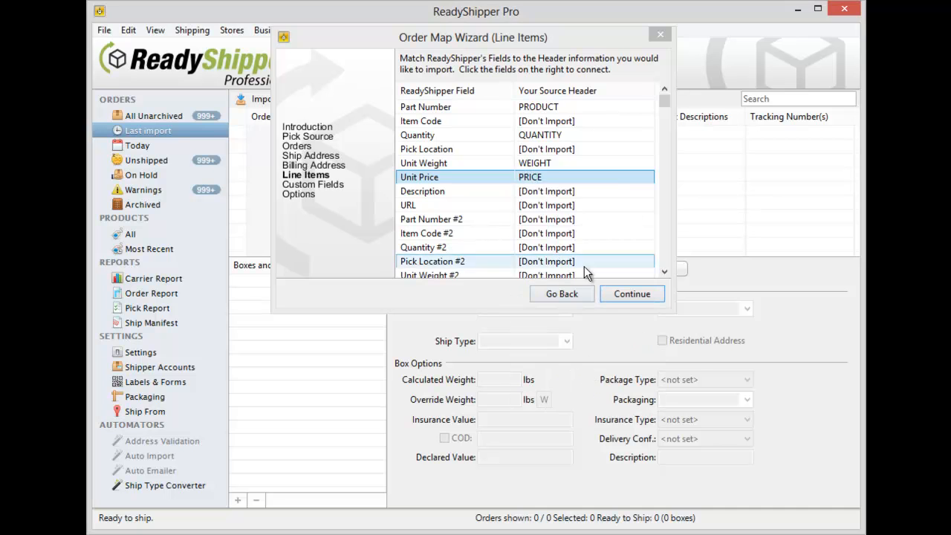
{"action": "left_click", "coordinate": [583, 191]}
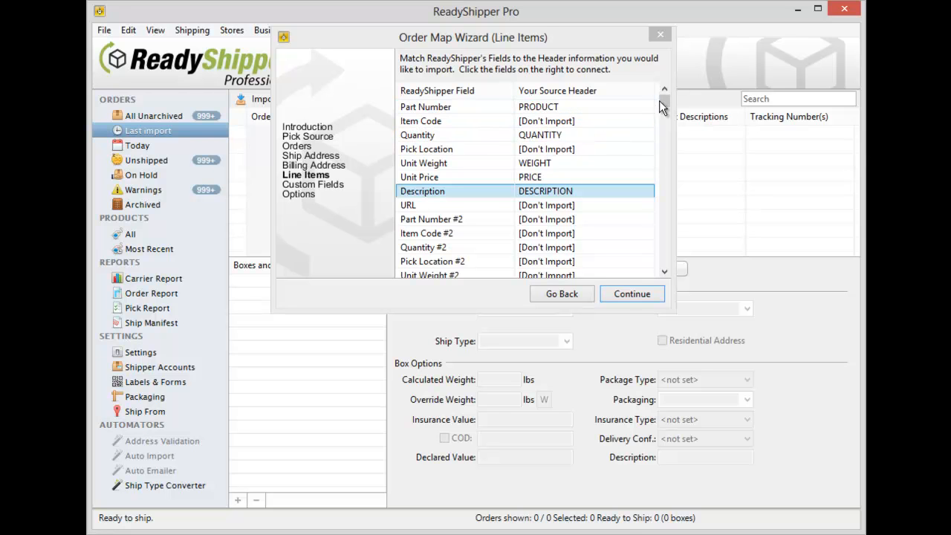
{"action": "scroll", "scroll_direction": "down", "scroll_amount": 3}
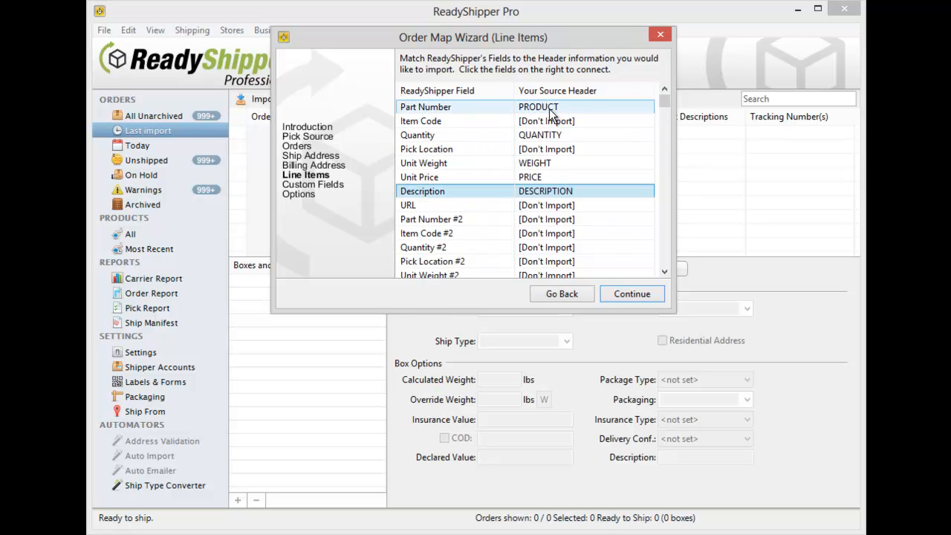
Step: Pass Custom Fields with Custom 1 through Reference 2 left as [Don't Import]
{"action": "left_click", "coordinate": [631, 293]}
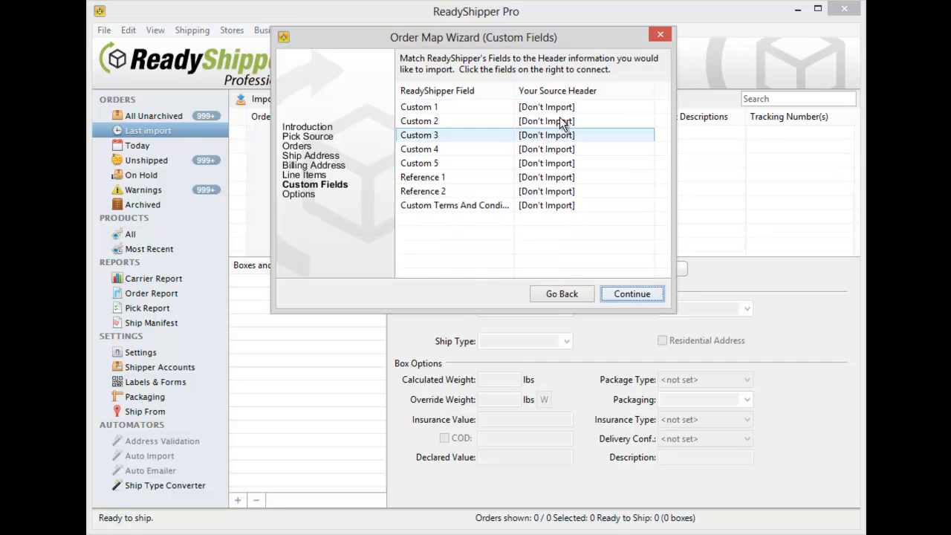
{"action": "left_click", "coordinate": [419, 107]}
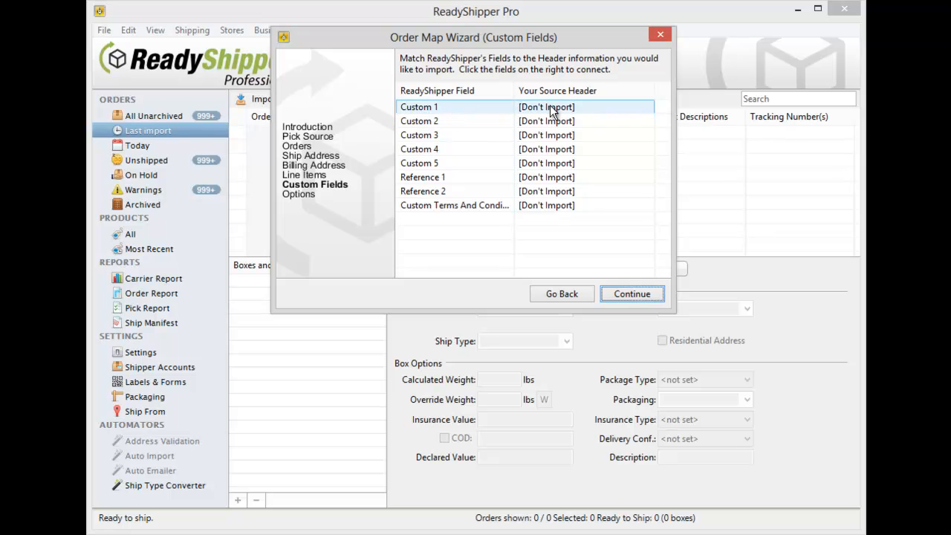
{"action": "mouse_move", "coordinate": [578, 115]}
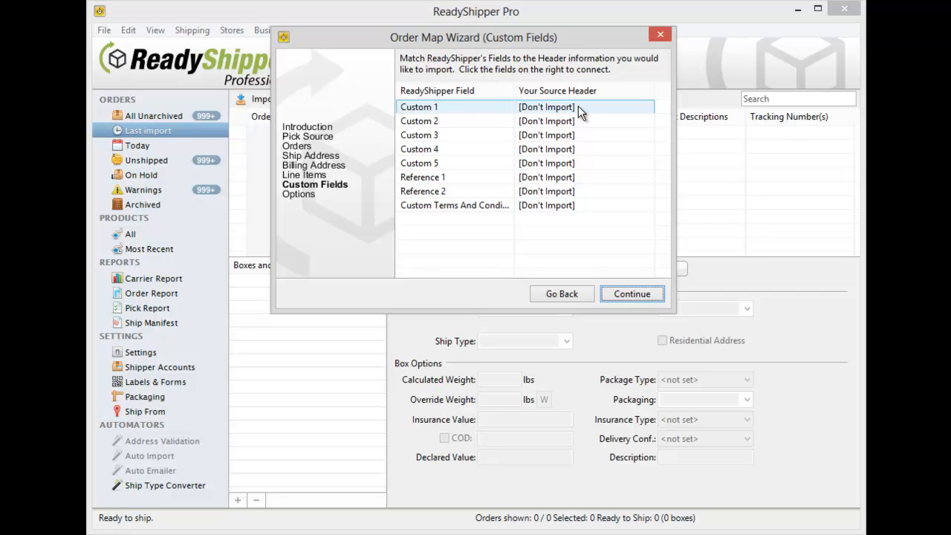
{"action": "mouse_move", "coordinate": [587, 111]}
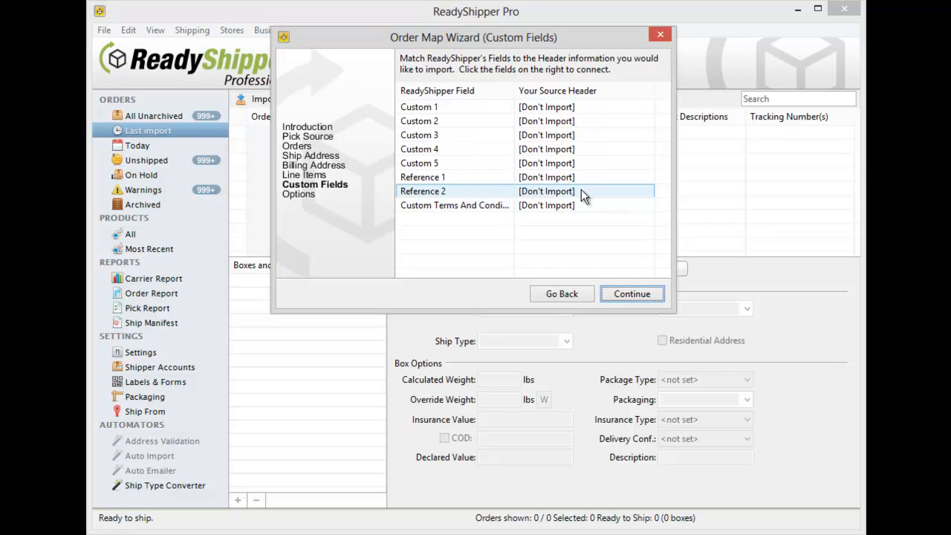
{"action": "left_click", "coordinate": [455, 205]}
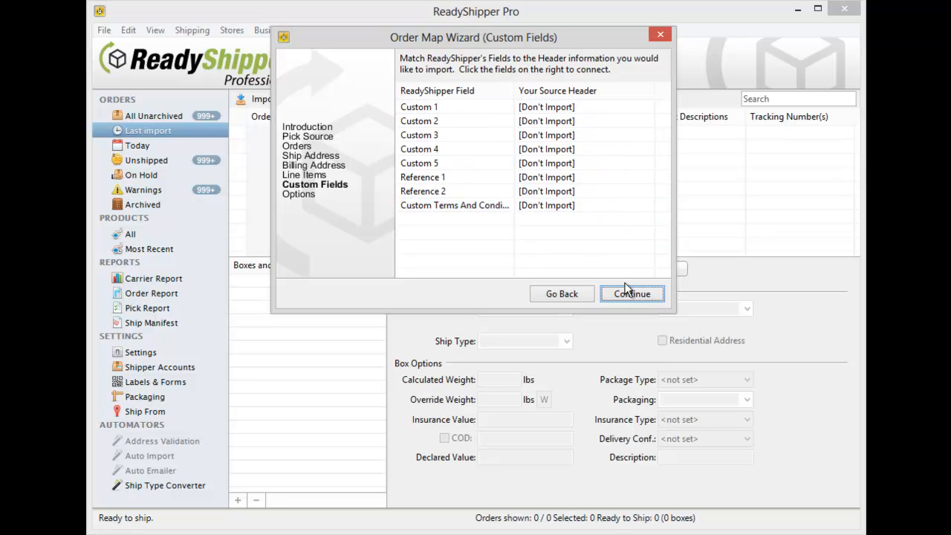
{"action": "left_click", "coordinate": [631, 293]}
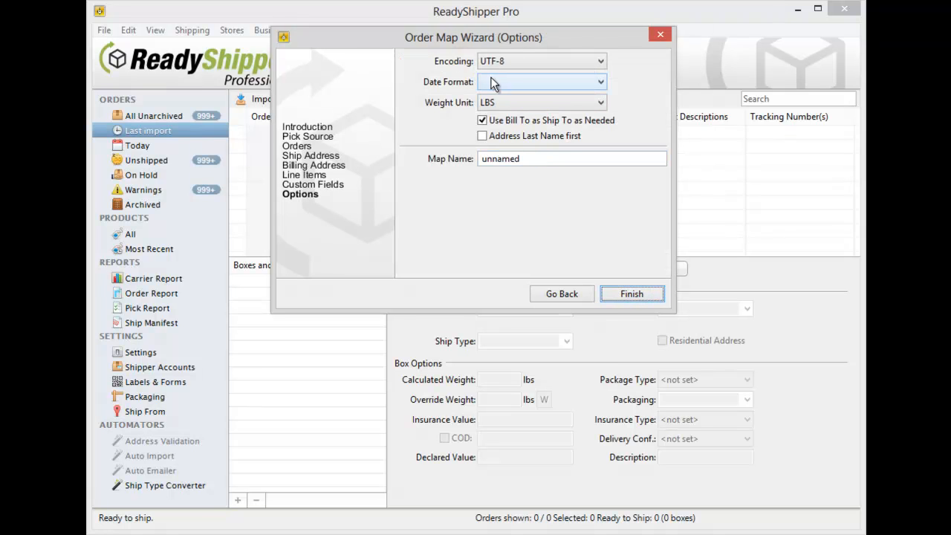
Step: Replace 'unnamed' with 'Test' as the map name and finish the wizard
{"action": "left_click", "coordinate": [600, 82]}
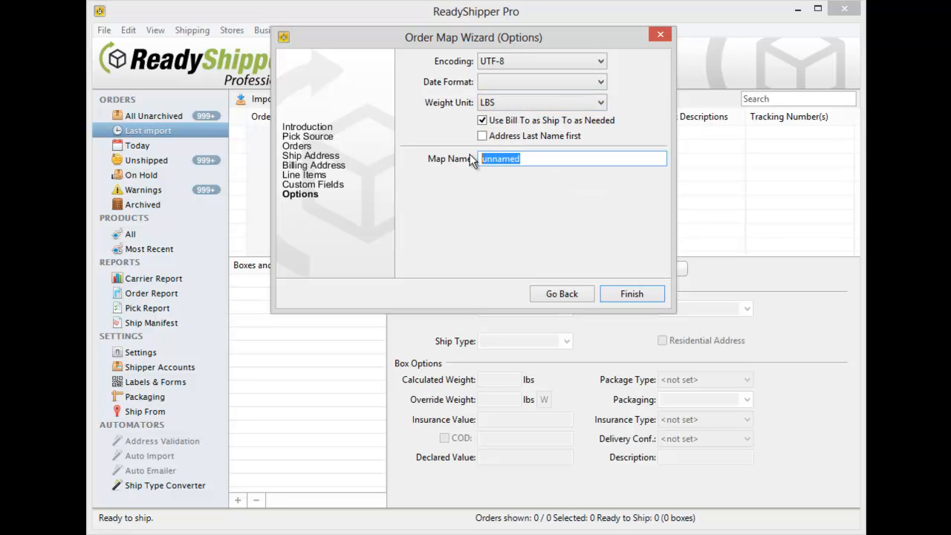
{"action": "type", "text": "Test"}
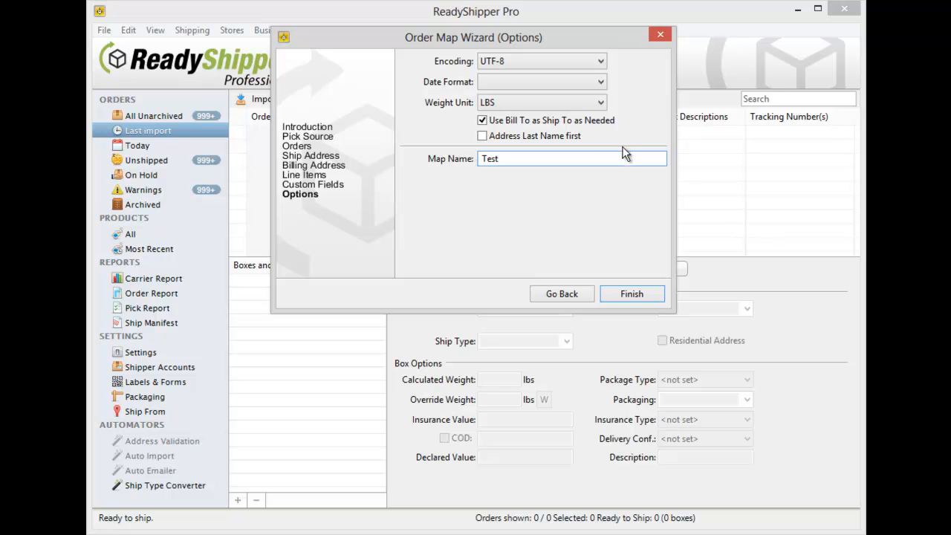
{"action": "left_click", "coordinate": [632, 294]}
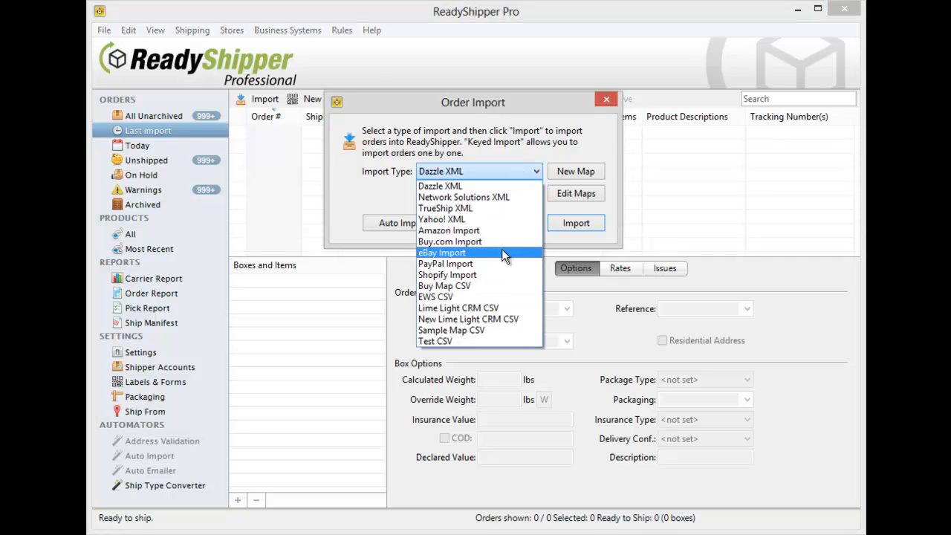
Step: Import TrueShip_TestFile_B08 using the Test CSV type and select orders 101 and 102
{"action": "left_click", "coordinate": [435, 341]}
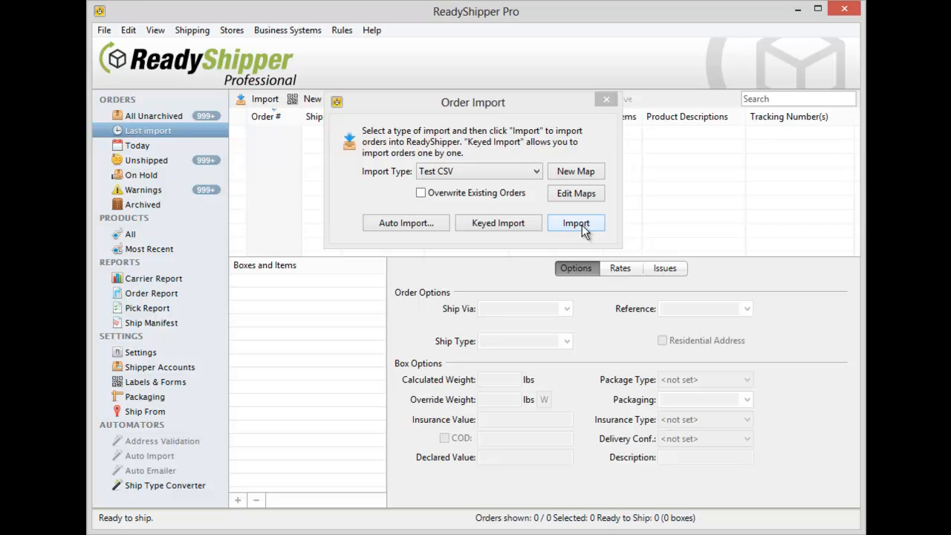
{"action": "left_click", "coordinate": [576, 223]}
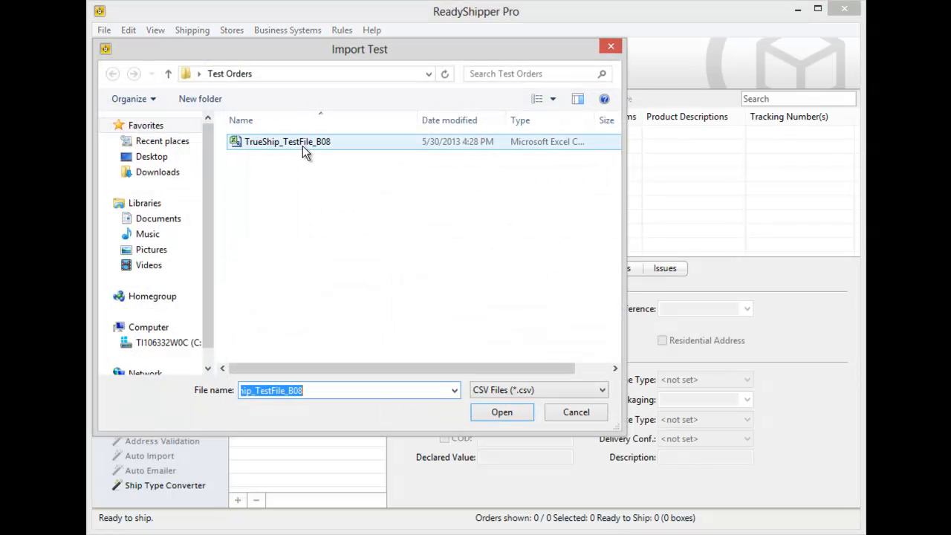
{"action": "left_click", "coordinate": [502, 412]}
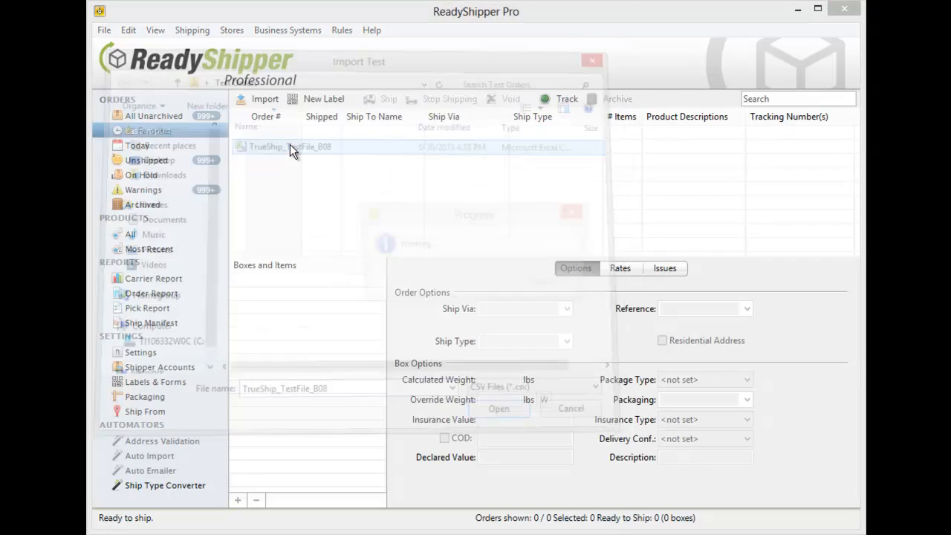
{"action": "left_click", "coordinate": [499, 409]}
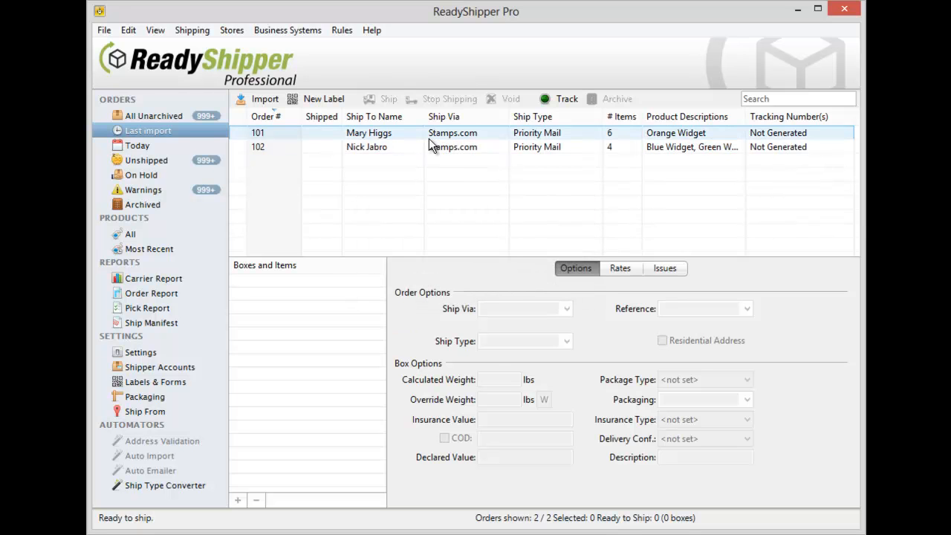
{"action": "left_click", "coordinate": [369, 132]}
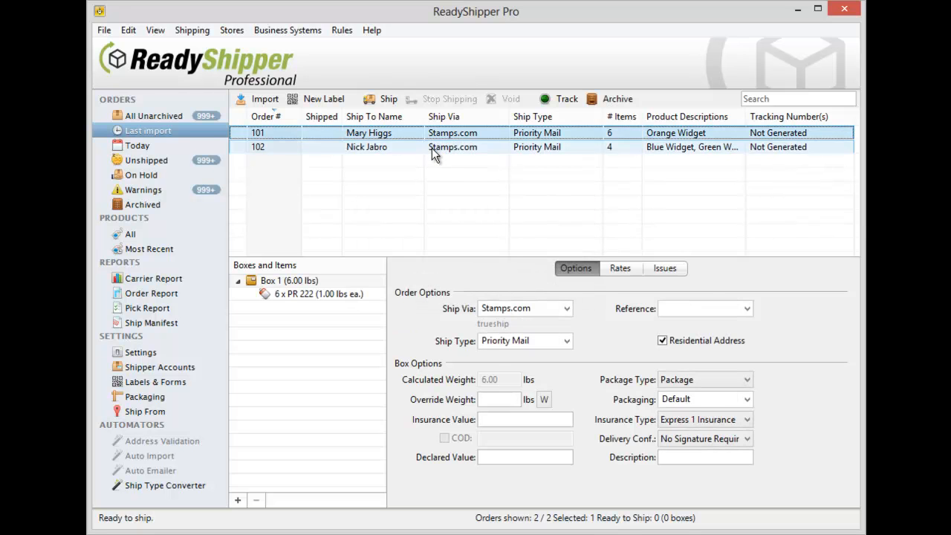
Step: Delete imported test orders 101 and 102 from the last-import list, confirming the deletion
{"action": "right_click", "coordinate": [453, 147]}
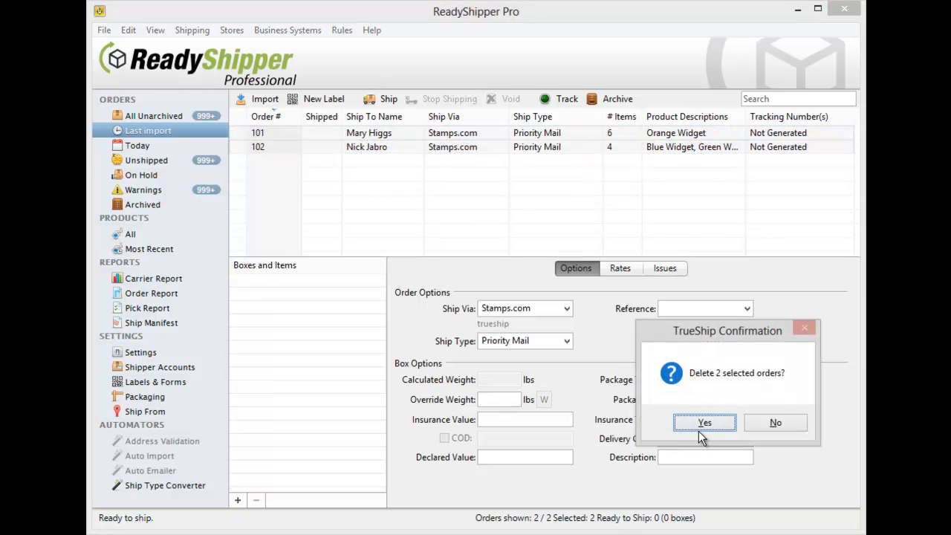
{"action": "left_click", "coordinate": [704, 422]}
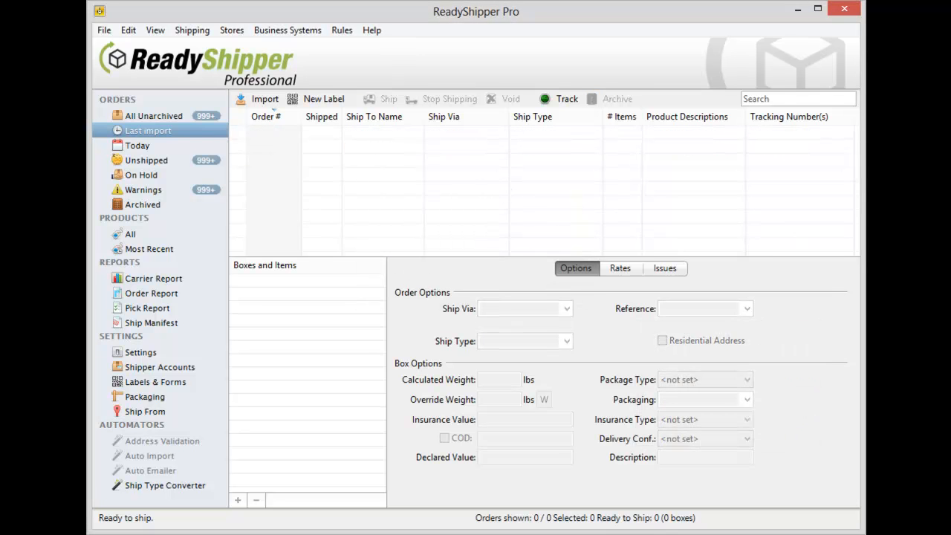
{"action": "mouse_move", "coordinate": [584, 212]}
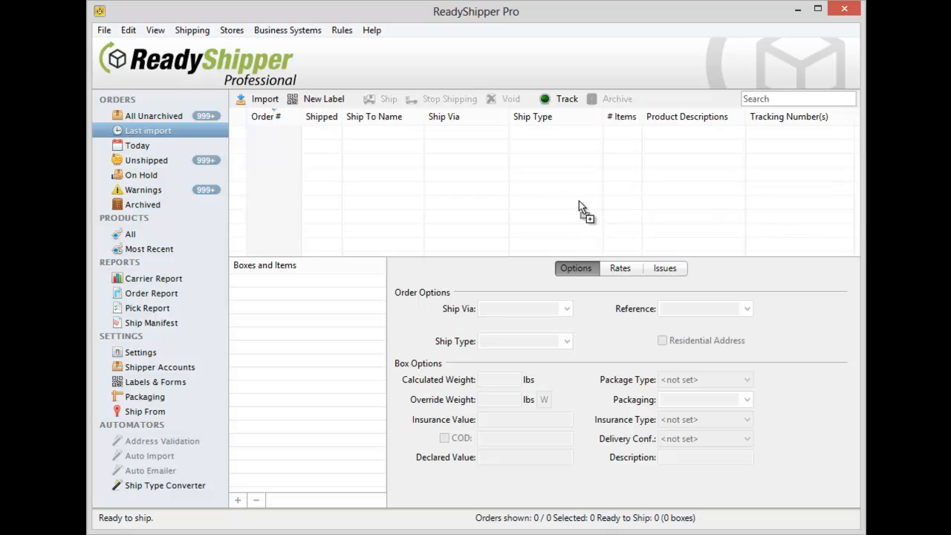
{"action": "mouse_move", "coordinate": [497, 182]}
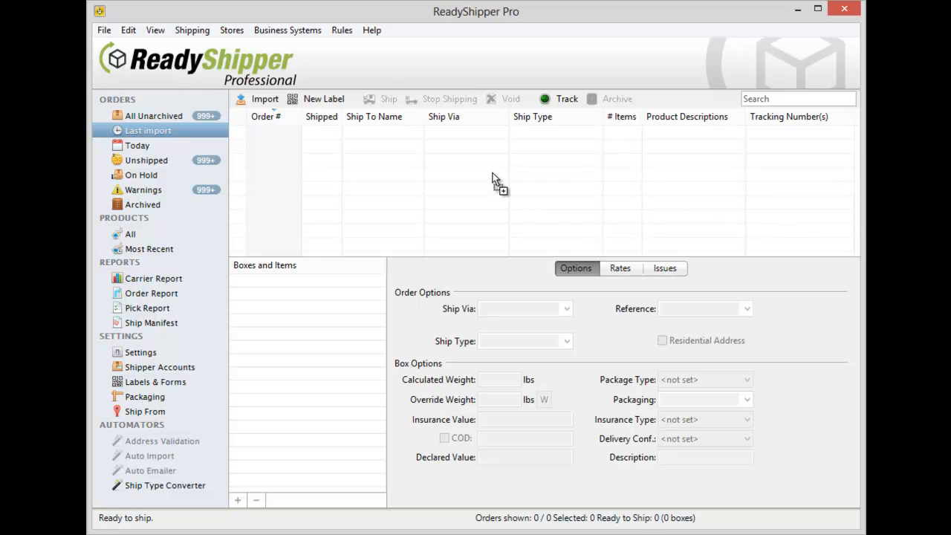